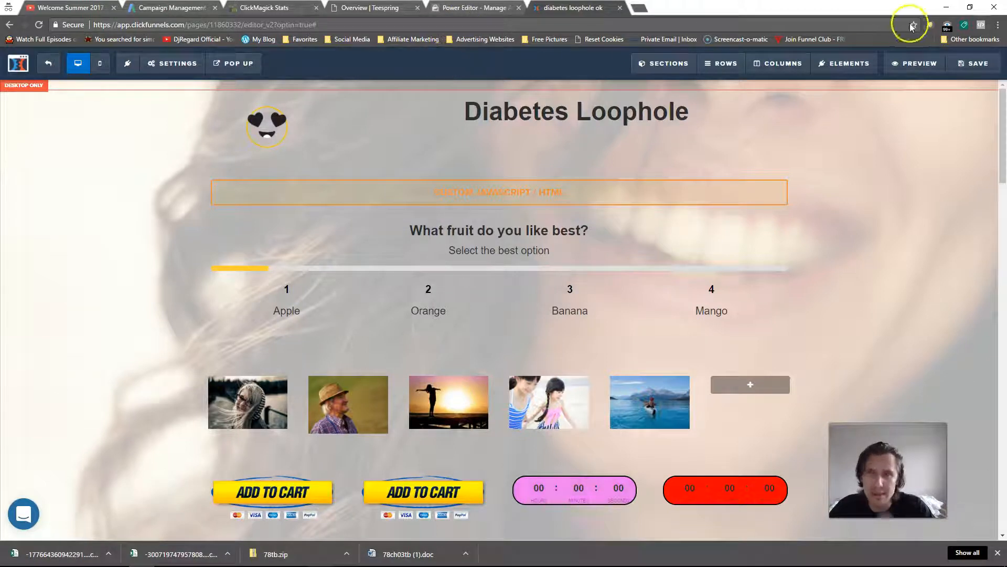
Step: Save the Diabetes Loophole survey page after staying on the leave prompt, then exit to the funnel
{"action": "left_click", "coordinate": [48, 63]}
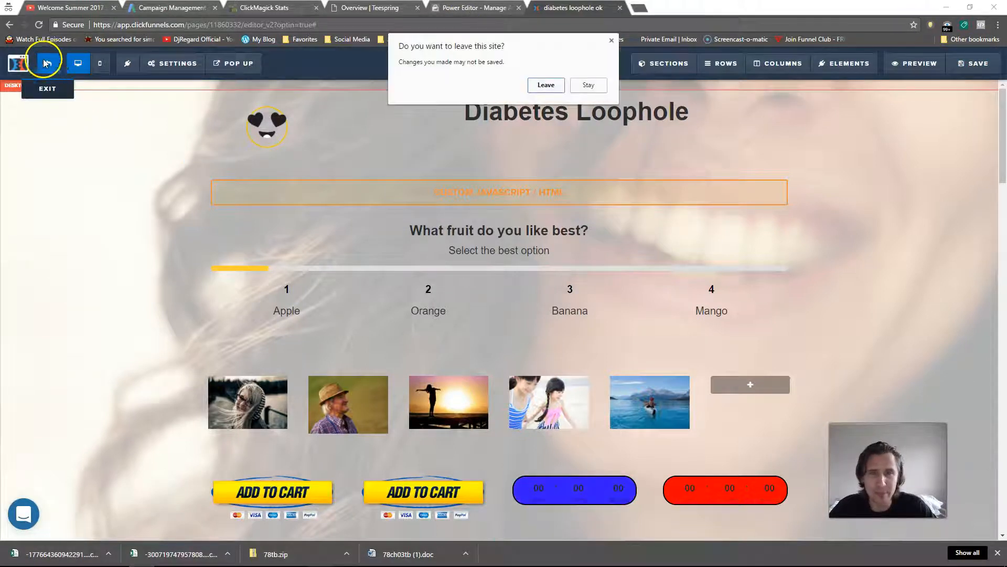
{"action": "left_click", "coordinate": [587, 85]}
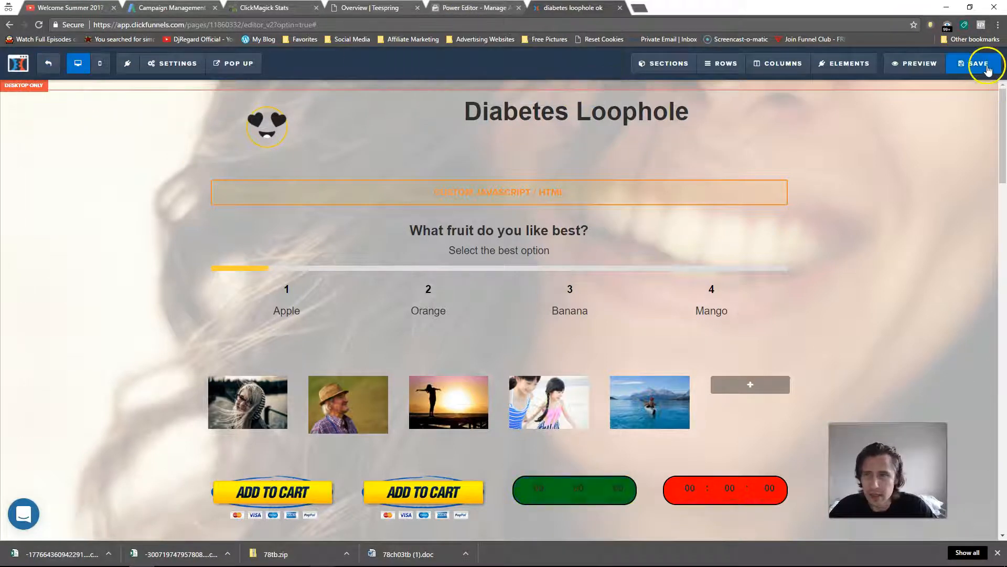
{"action": "left_click", "coordinate": [978, 62]}
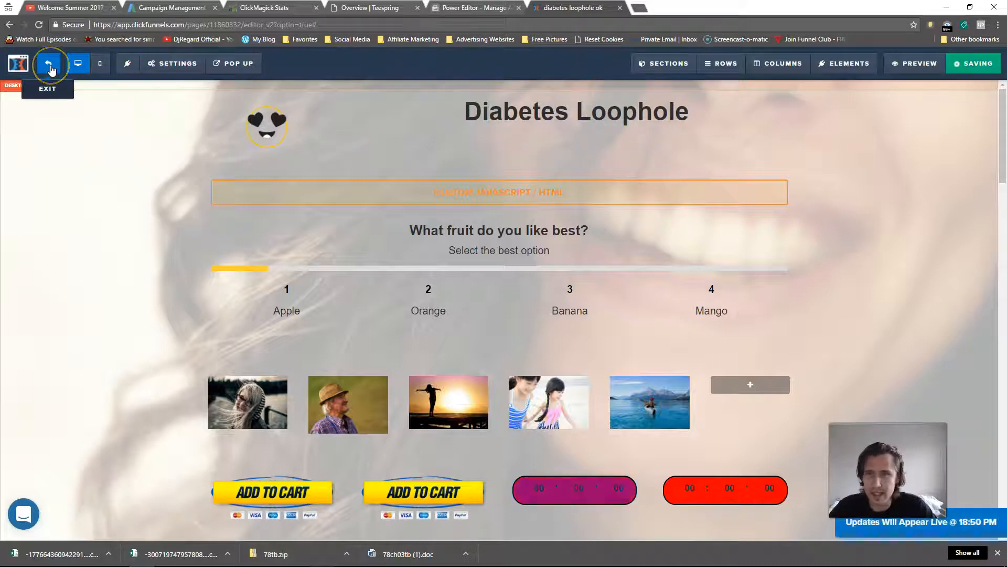
{"action": "left_click", "coordinate": [50, 62]}
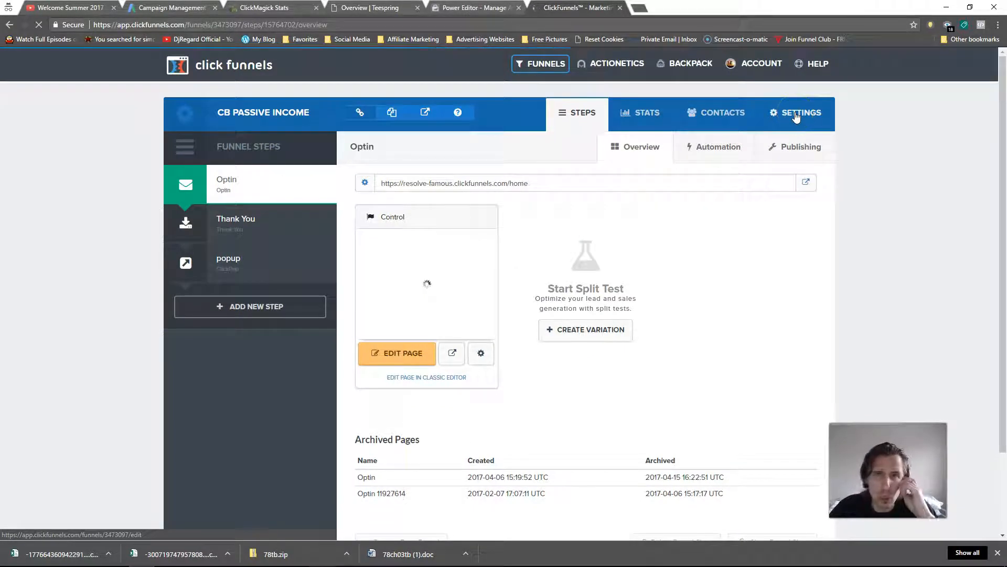
{"action": "mouse_move", "coordinate": [795, 117]}
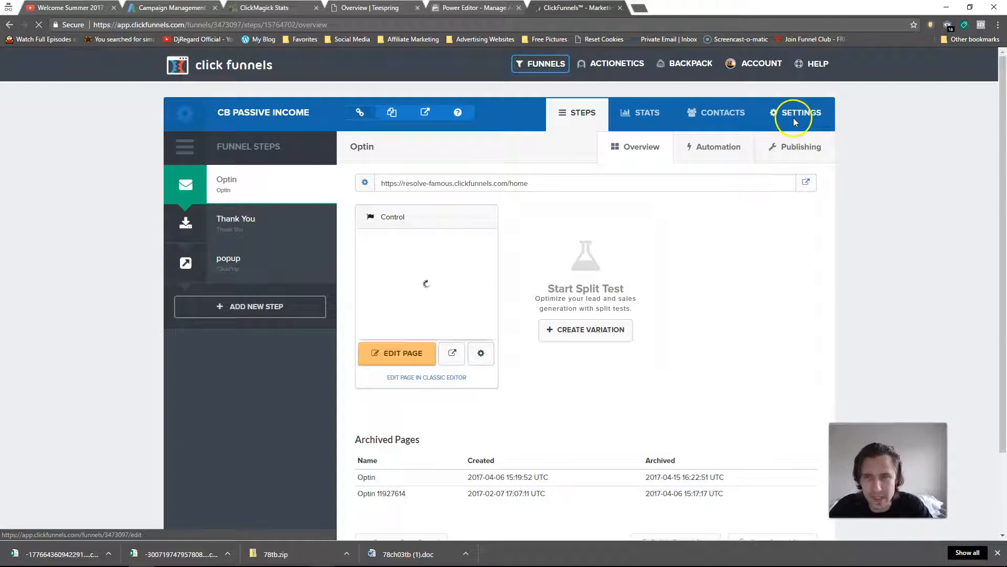
Step: View the CB passive income funnel's settings, then move to the Facebook Power Editor tab
{"action": "left_click", "coordinate": [800, 113]}
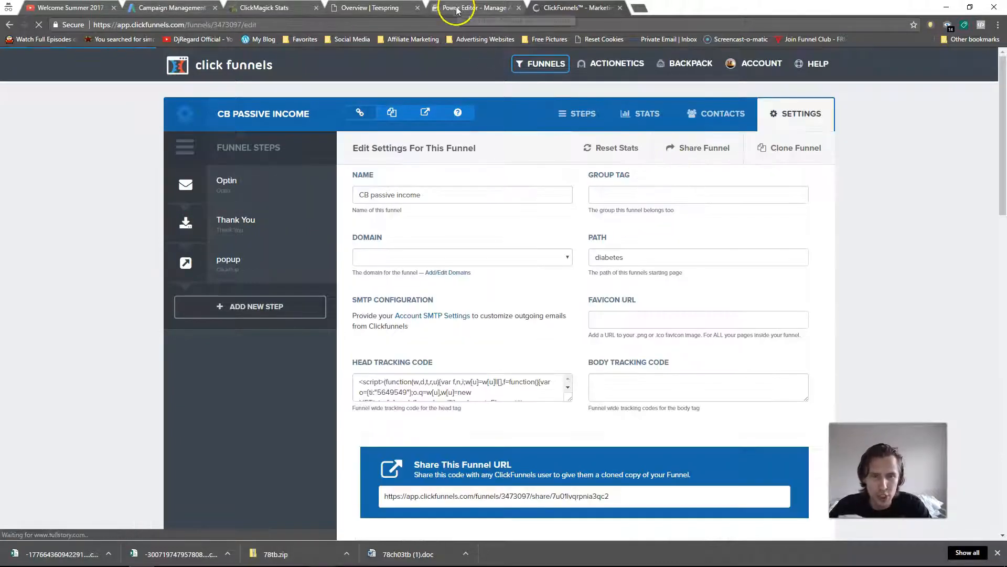
{"action": "left_click", "coordinate": [457, 7]}
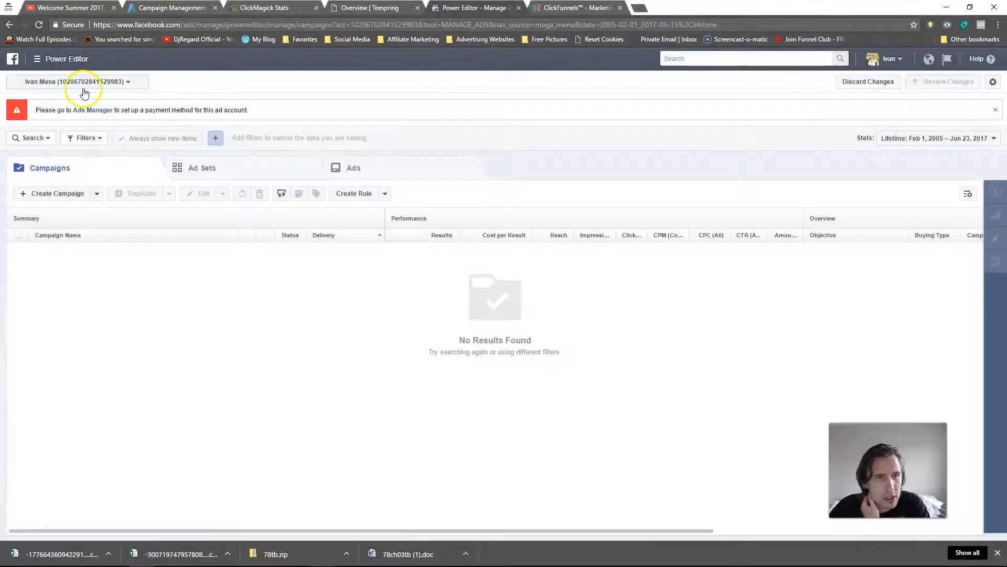
Step: Switch to Ad Account 2, reach its Pixels page and copy the pixel base code from Set Up Pixel
{"action": "left_click", "coordinate": [77, 81]}
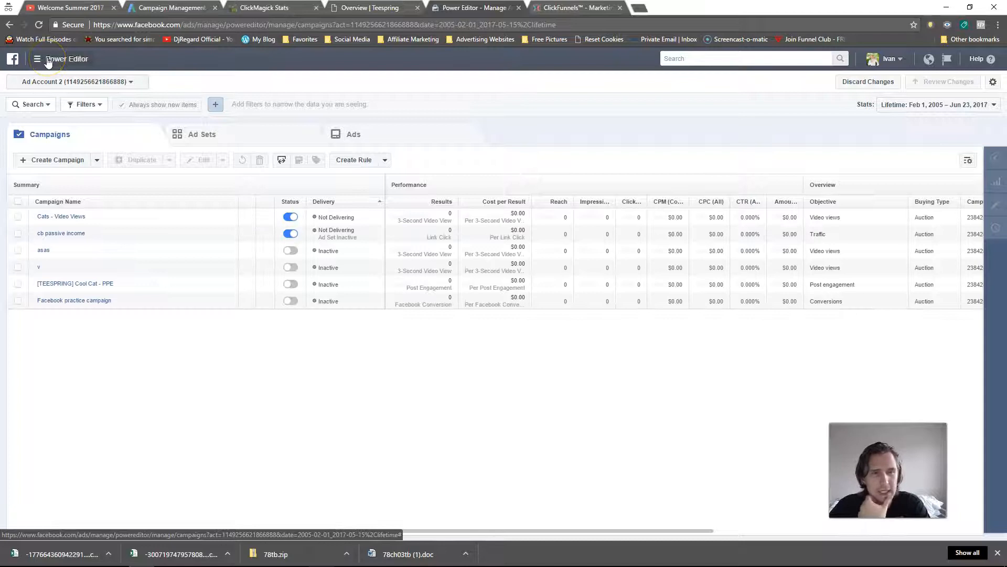
{"action": "left_click", "coordinate": [36, 59]}
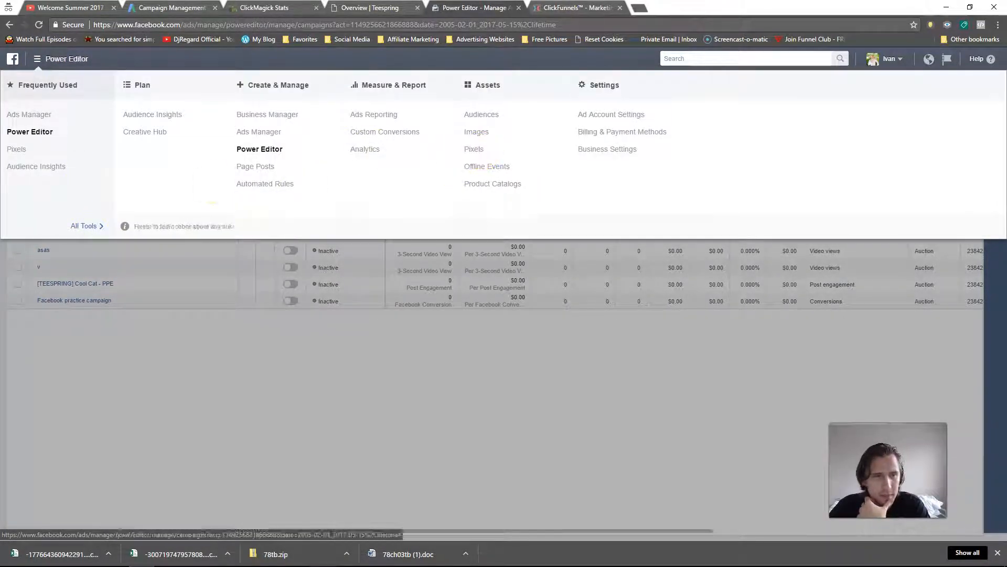
{"action": "left_click", "coordinate": [474, 148]}
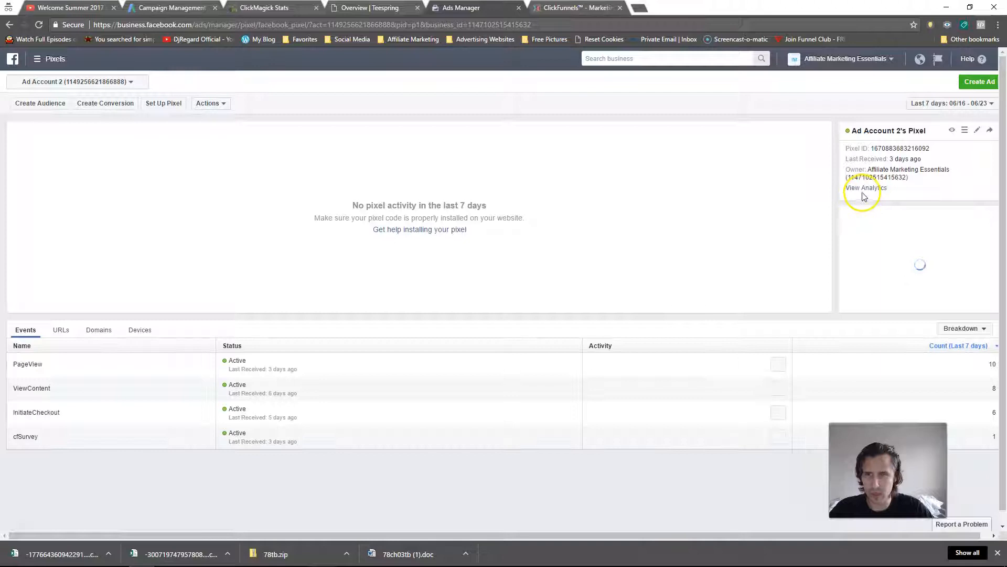
{"action": "left_click", "coordinate": [952, 130]}
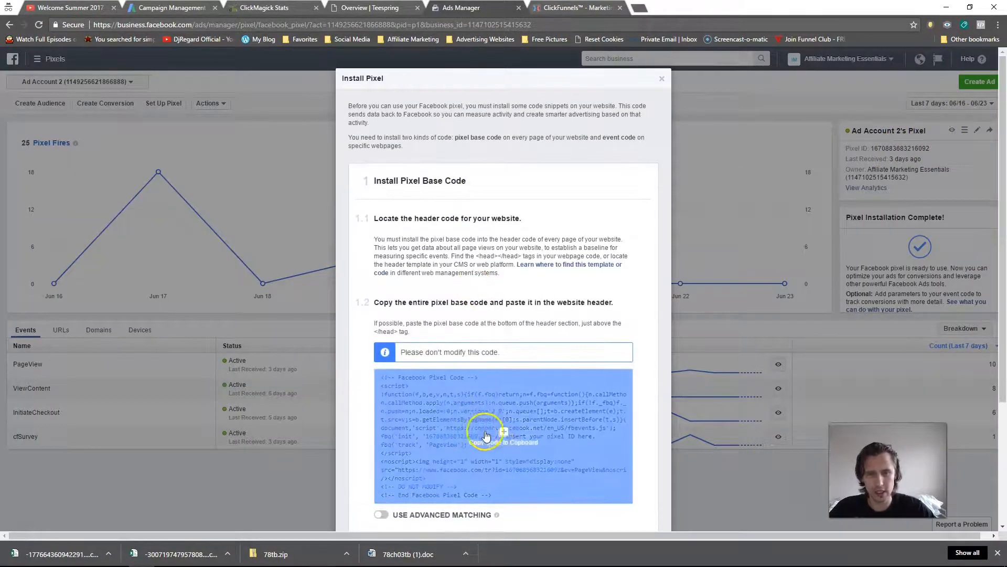
{"action": "left_click", "coordinate": [662, 78]}
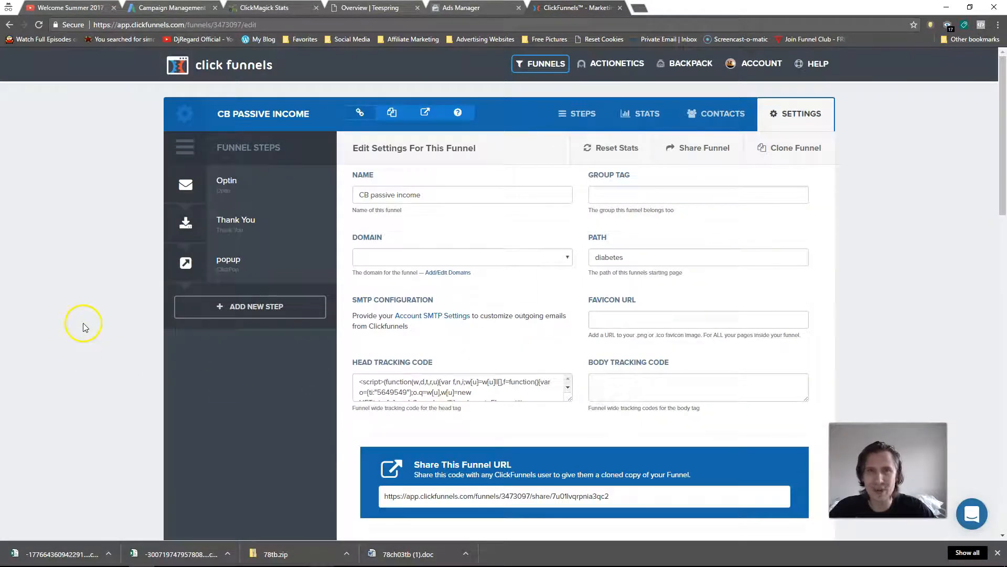
Step: Scroll through the funnel settings past the Head Tracking Code holding the pixel code toward Update Funnel
{"action": "scroll", "scroll_direction": "down", "scroll_amount": 3}
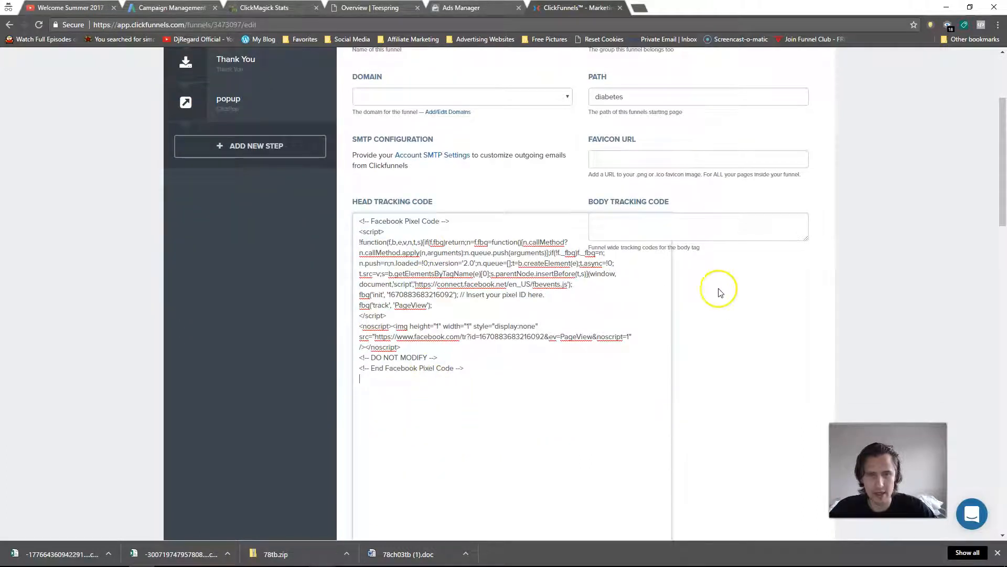
{"action": "scroll", "scroll_direction": "down", "scroll_amount": 3}
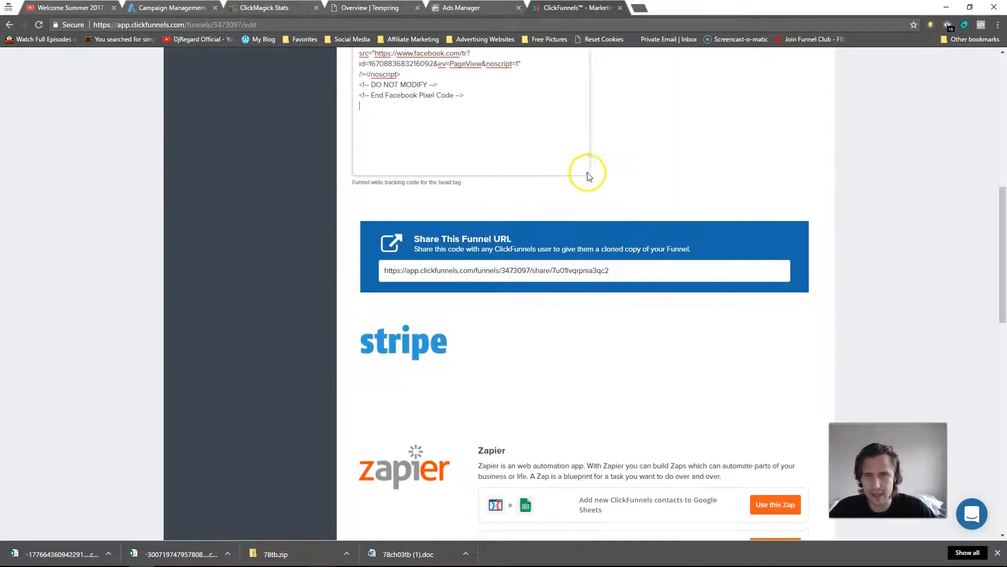
{"action": "scroll", "scroll_direction": "down", "scroll_amount": 3}
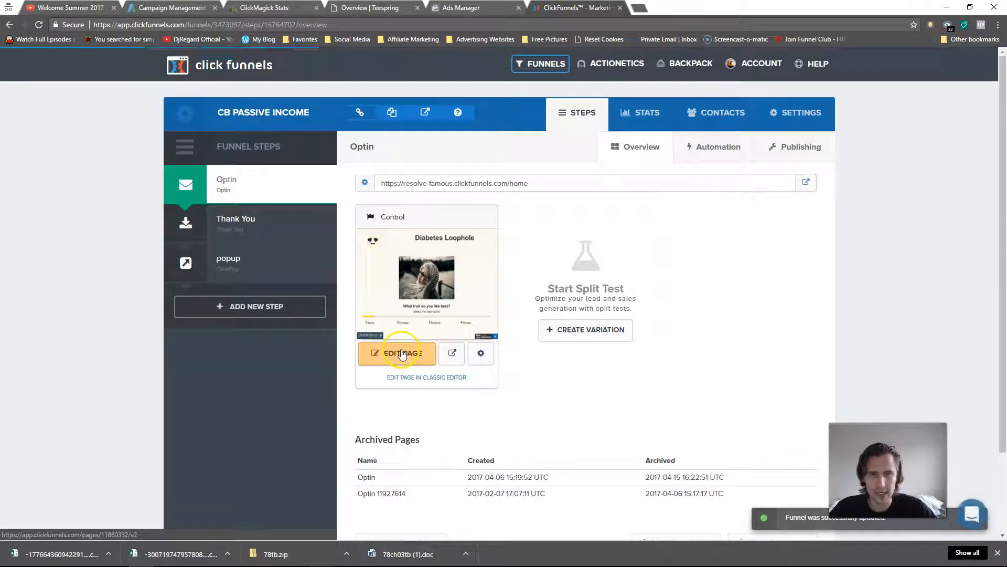
{"action": "mouse_move", "coordinate": [459, 322]}
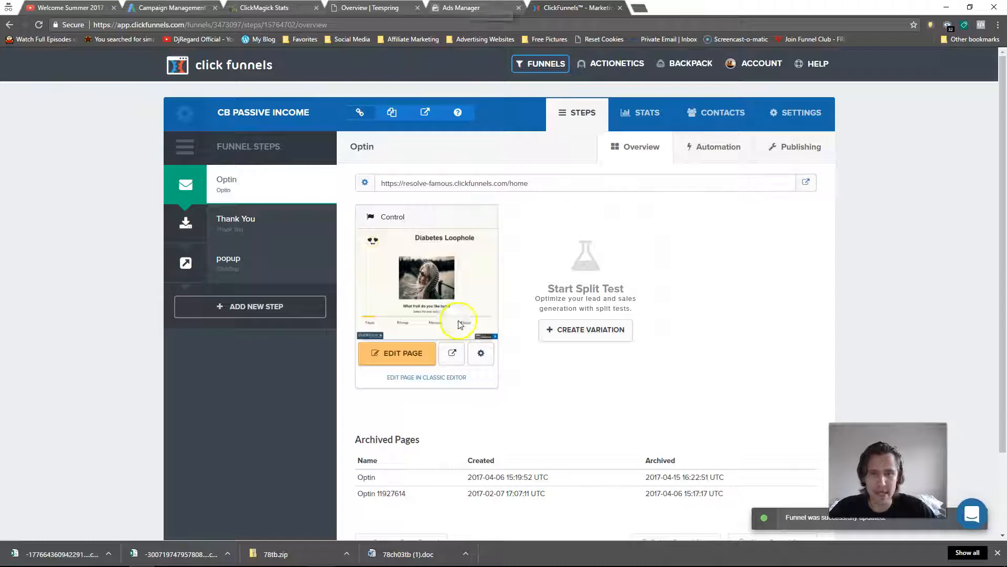
Step: Edit the Optin page and open the survey's existing New Trigger set to fire the Facebook pixel
{"action": "left_click", "coordinate": [396, 353]}
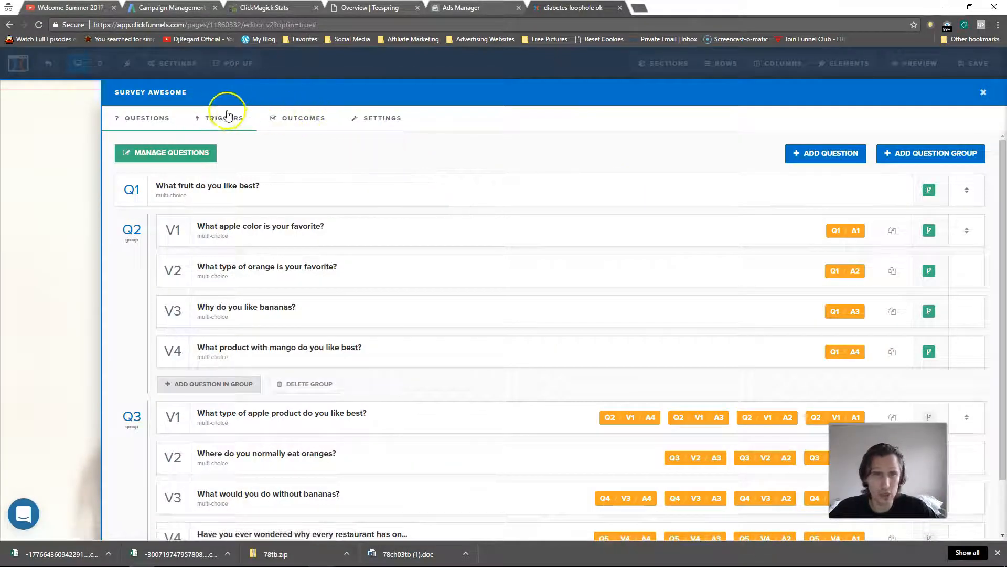
{"action": "left_click", "coordinate": [224, 118]}
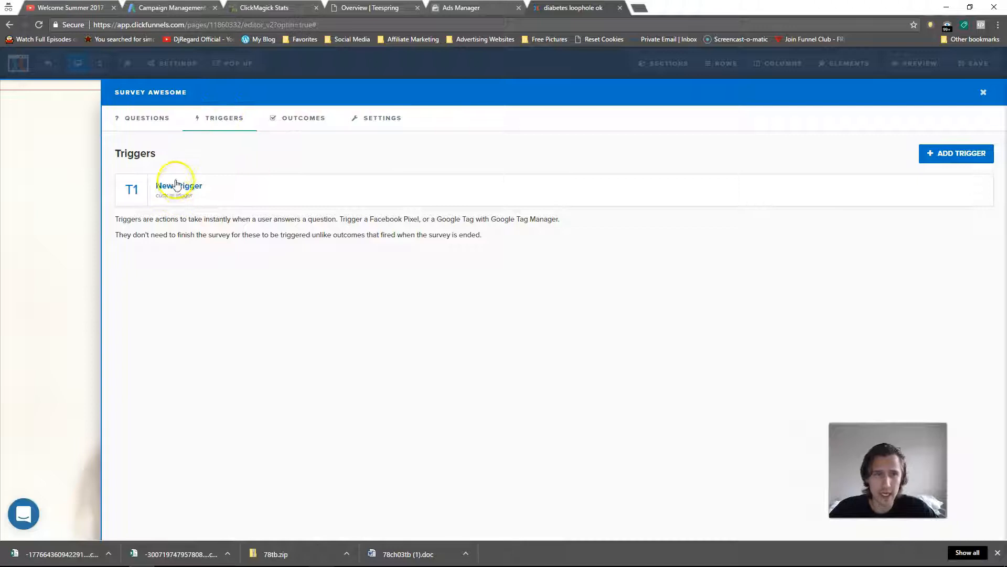
{"action": "left_click", "coordinate": [179, 188]}
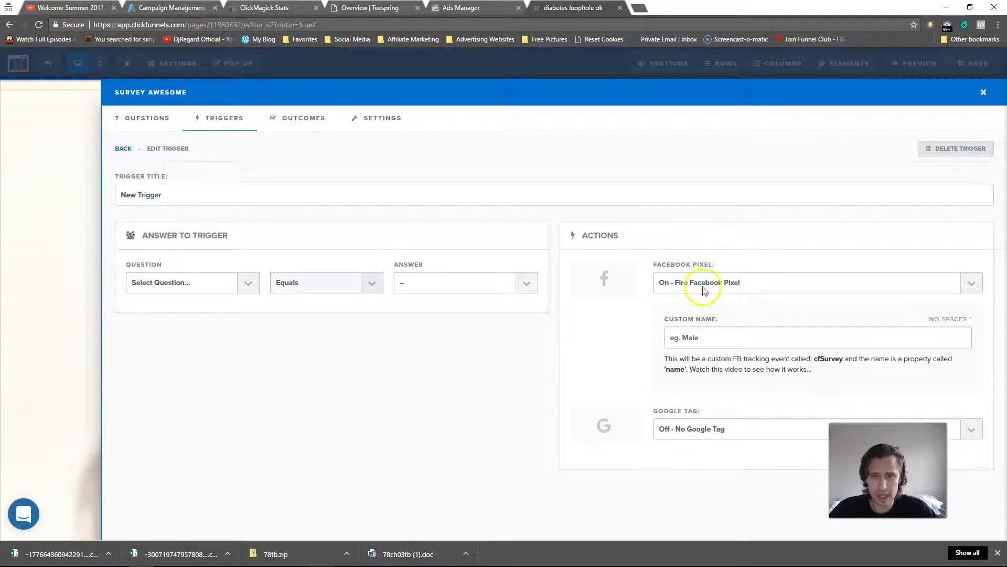
{"action": "left_click", "coordinate": [191, 283]}
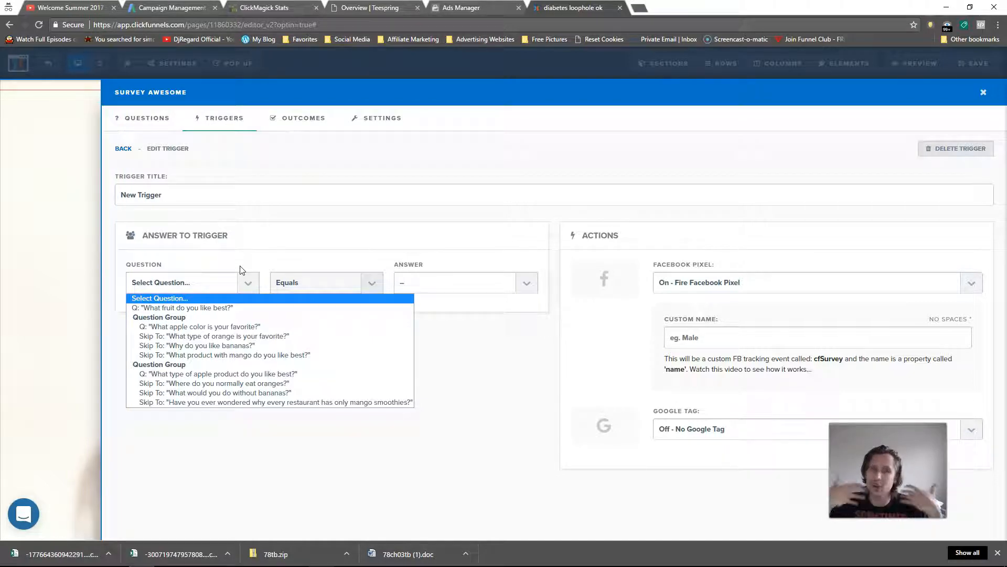
Step: Trigger on the 'What fruit do you like best?' question answered Apple, with custom name Apple
{"action": "left_click", "coordinate": [181, 307]}
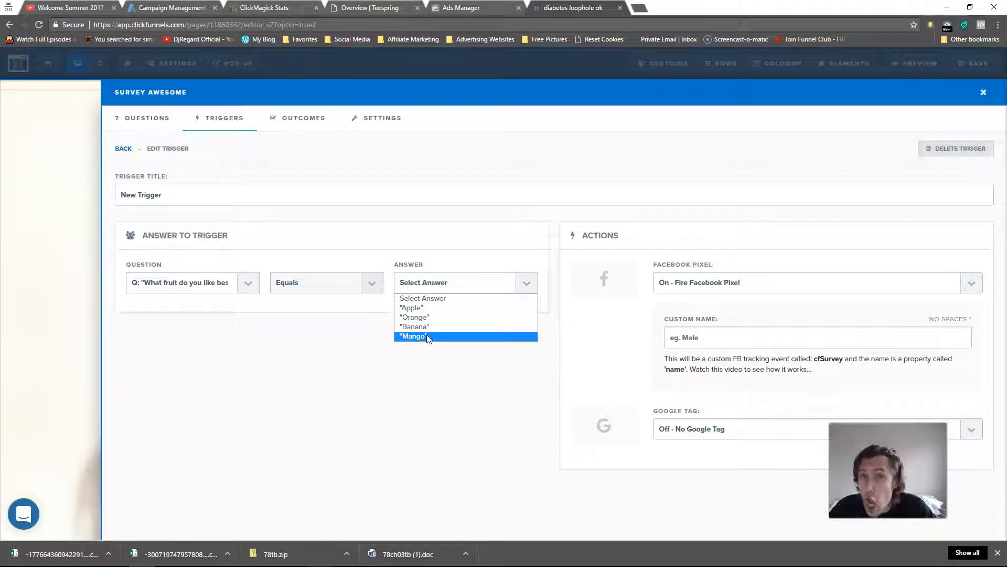
{"action": "mouse_move", "coordinate": [414, 327]}
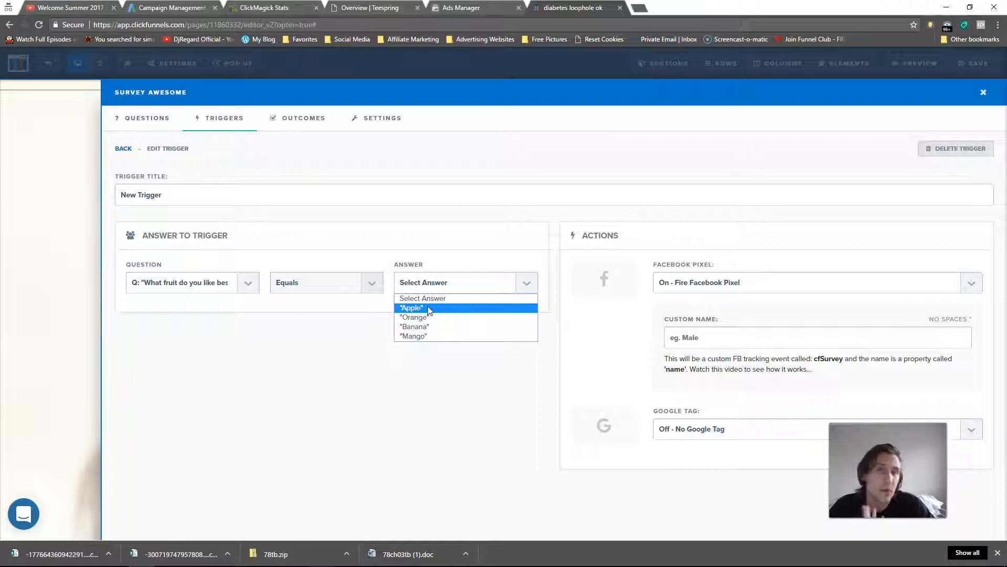
{"action": "left_click", "coordinate": [411, 308]}
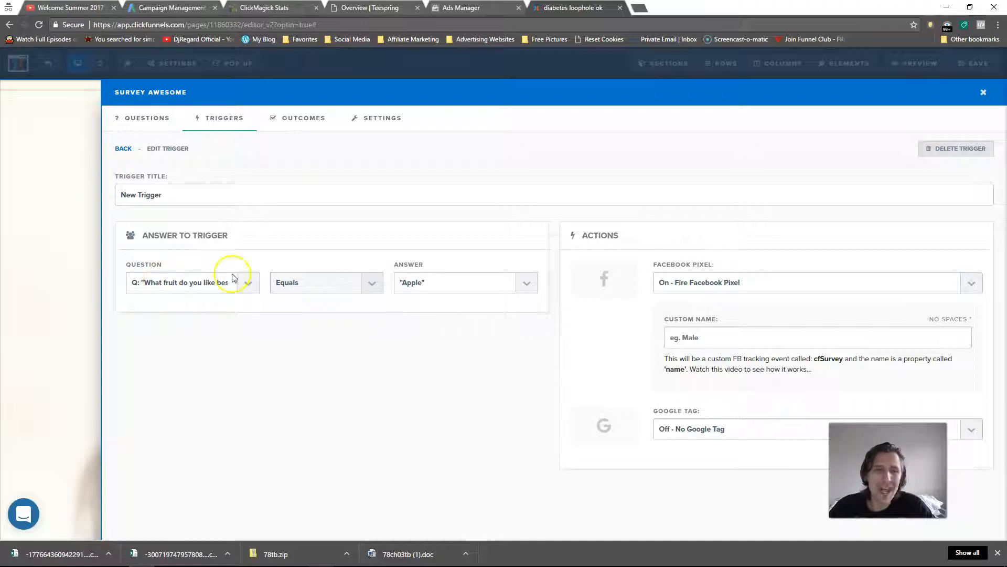
{"action": "mouse_move", "coordinate": [599, 302]}
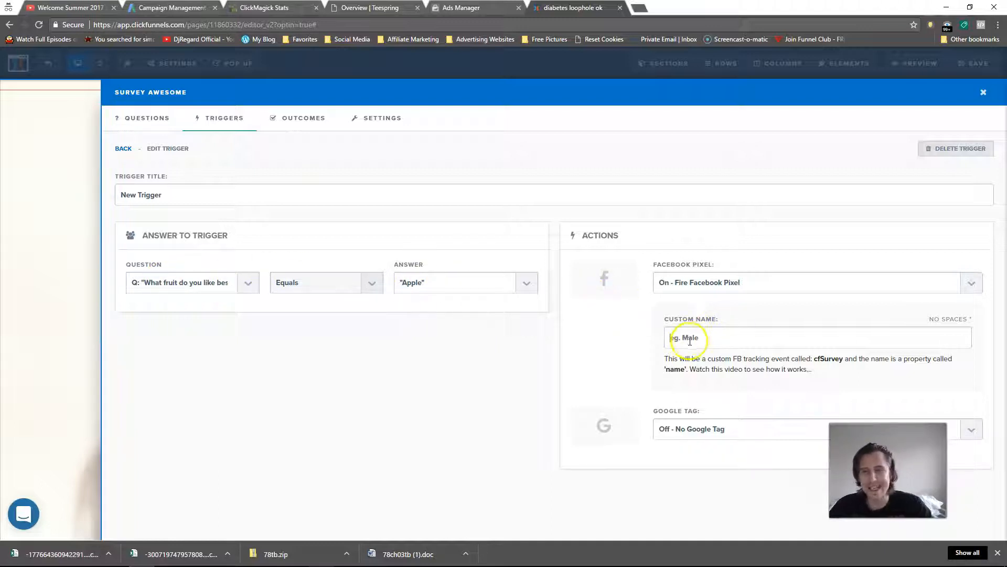
{"action": "type", "text": "Apple"}
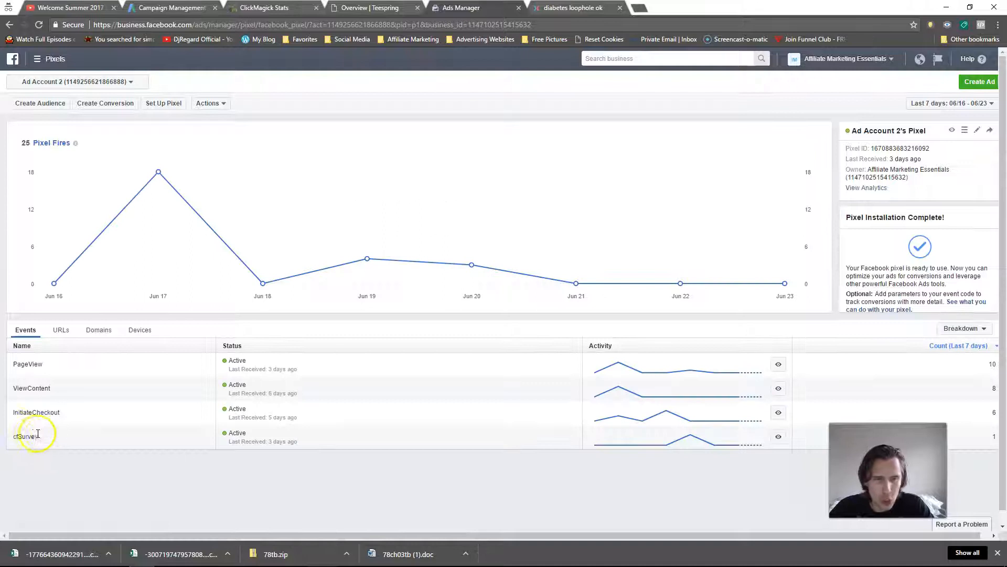
{"action": "double_click", "coordinate": [26, 437]}
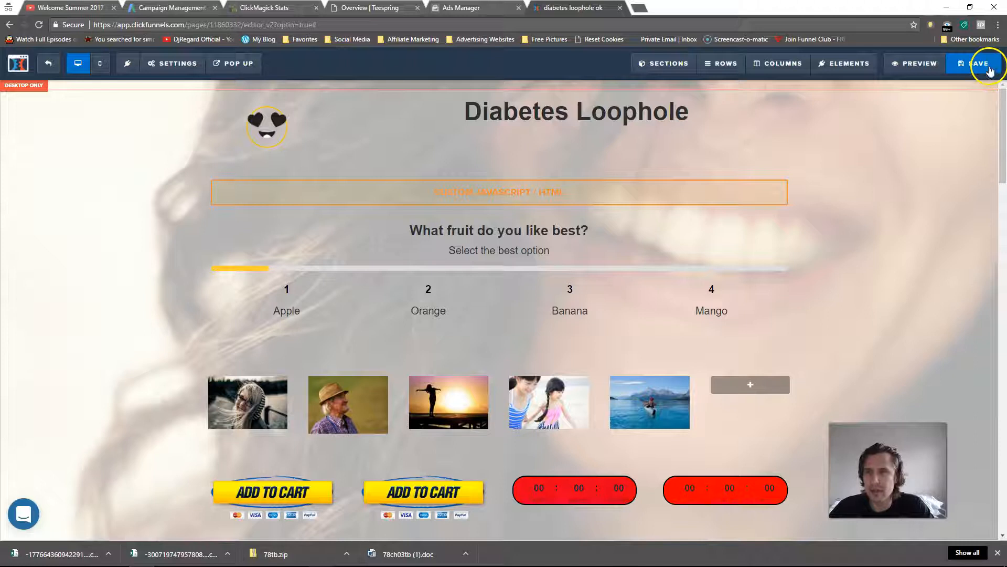
Step: Save and exit the editor, then answer the live survey with Apple and Red
{"action": "left_click", "coordinate": [976, 63]}
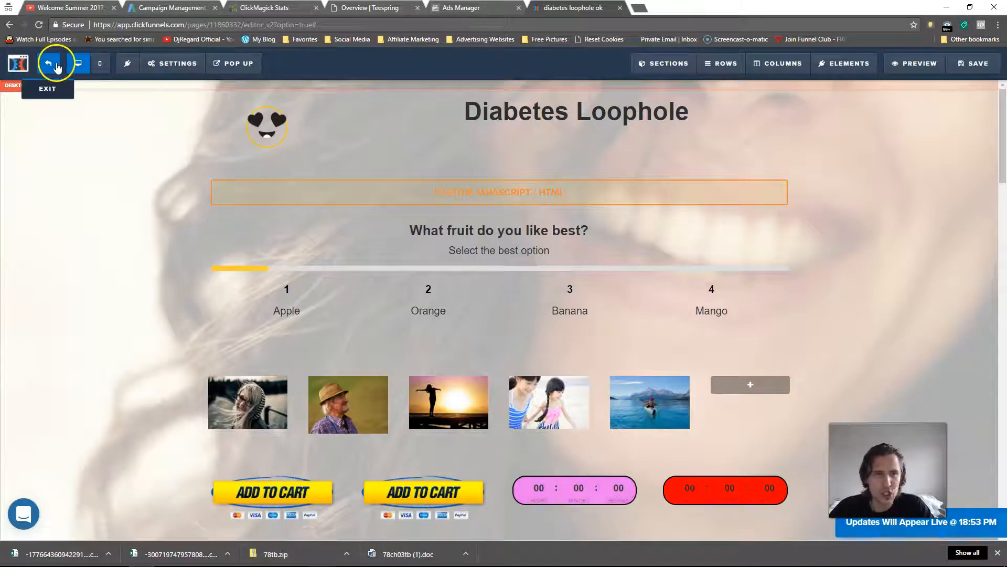
{"action": "left_click", "coordinate": [48, 64]}
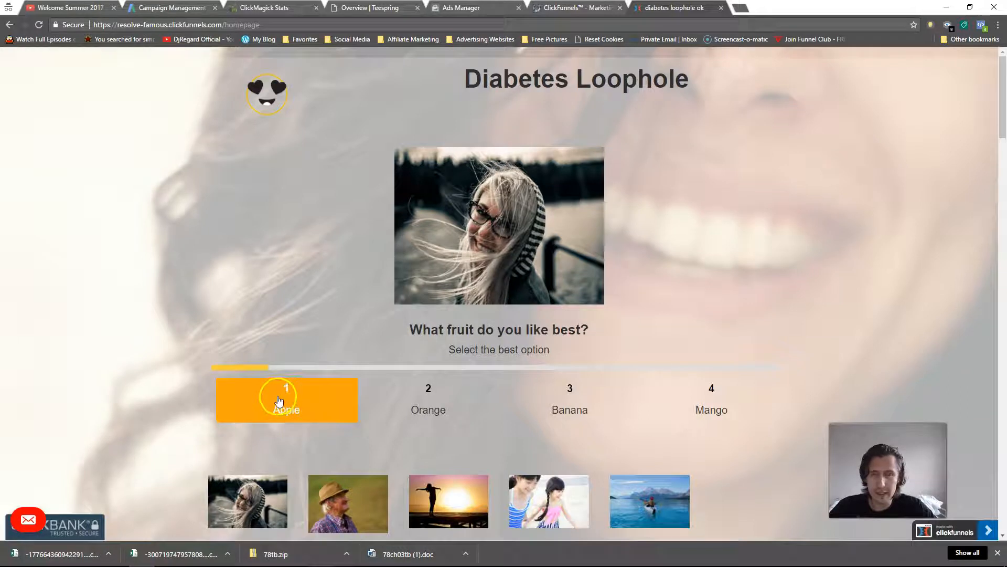
{"action": "left_click", "coordinate": [286, 399]}
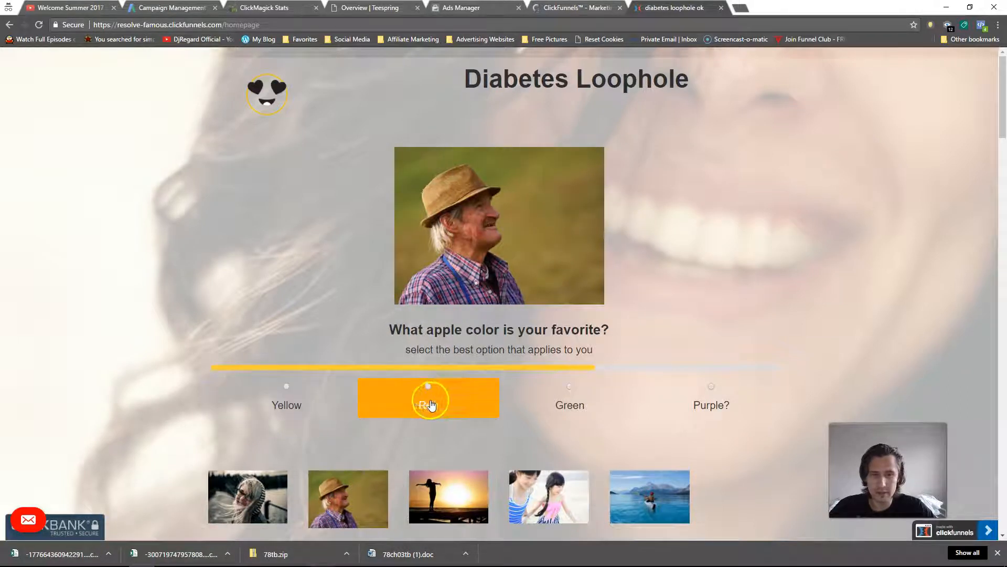
{"action": "left_click", "coordinate": [428, 396]}
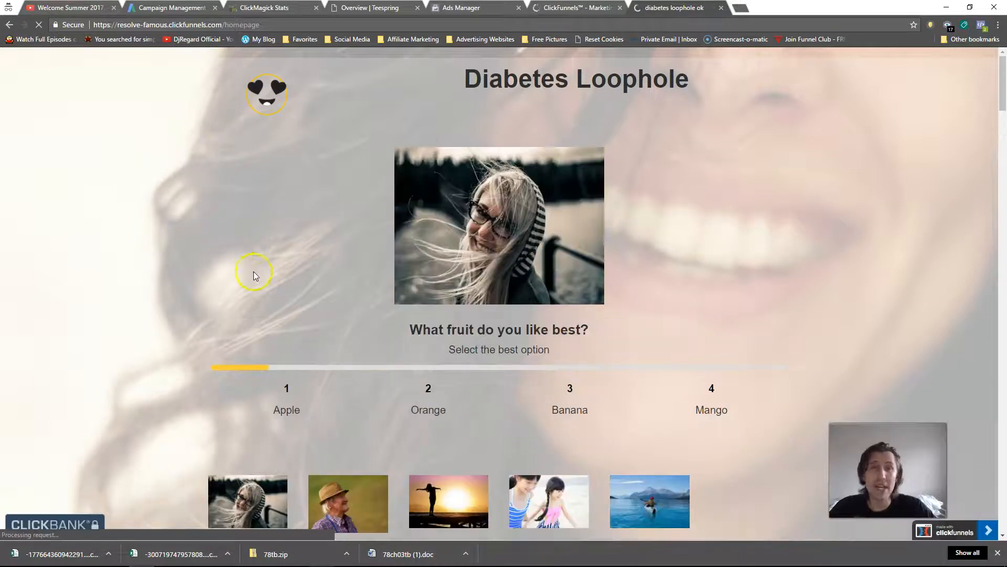
{"action": "left_click", "coordinate": [287, 398]}
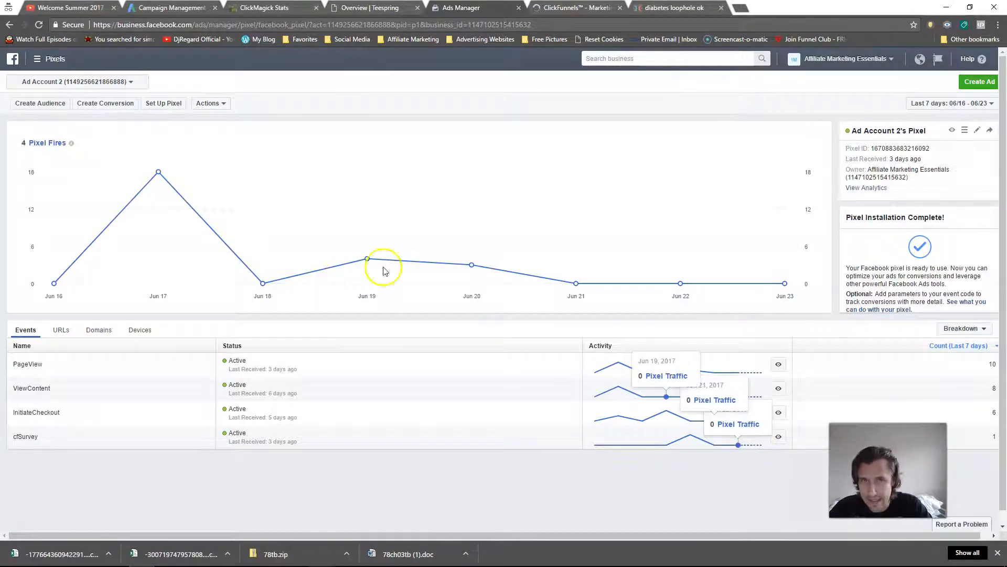
Step: Review the cfSurvey raw fires list showing three recent Apple_Pixel fires and their times, then close it
{"action": "left_click", "coordinate": [38, 24]}
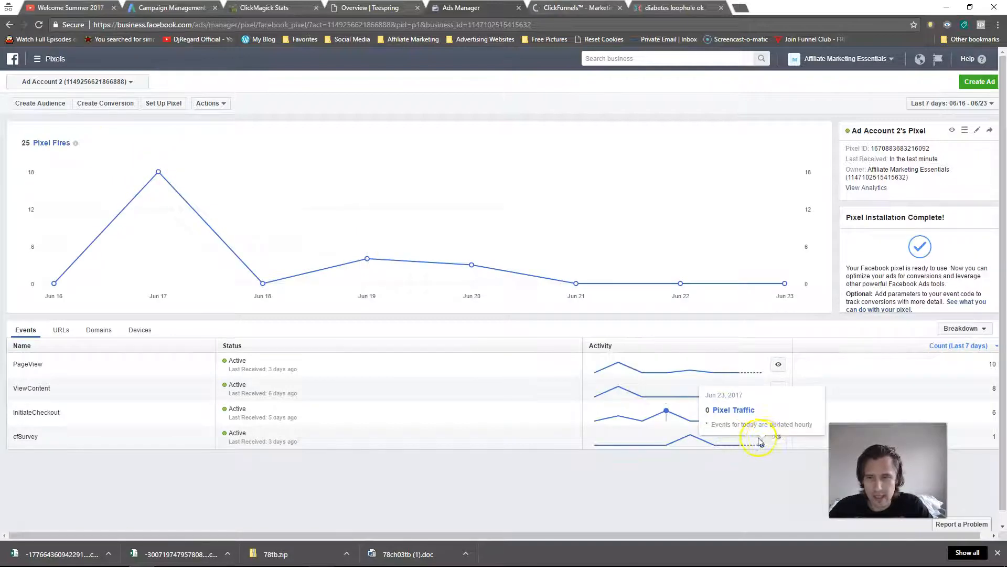
{"action": "left_click", "coordinate": [778, 439]}
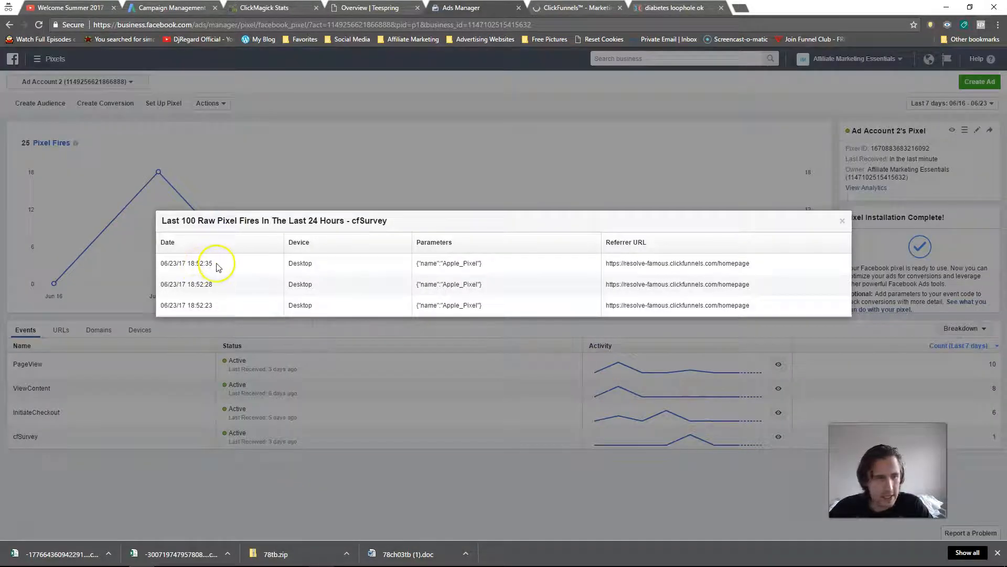
{"action": "double_click", "coordinate": [200, 263]}
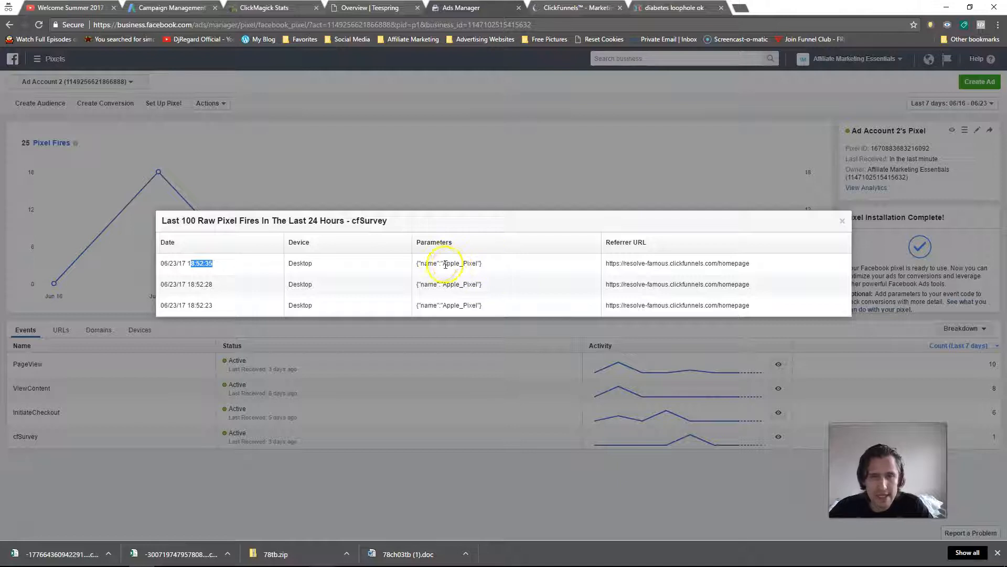
{"action": "double_click", "coordinate": [456, 263]}
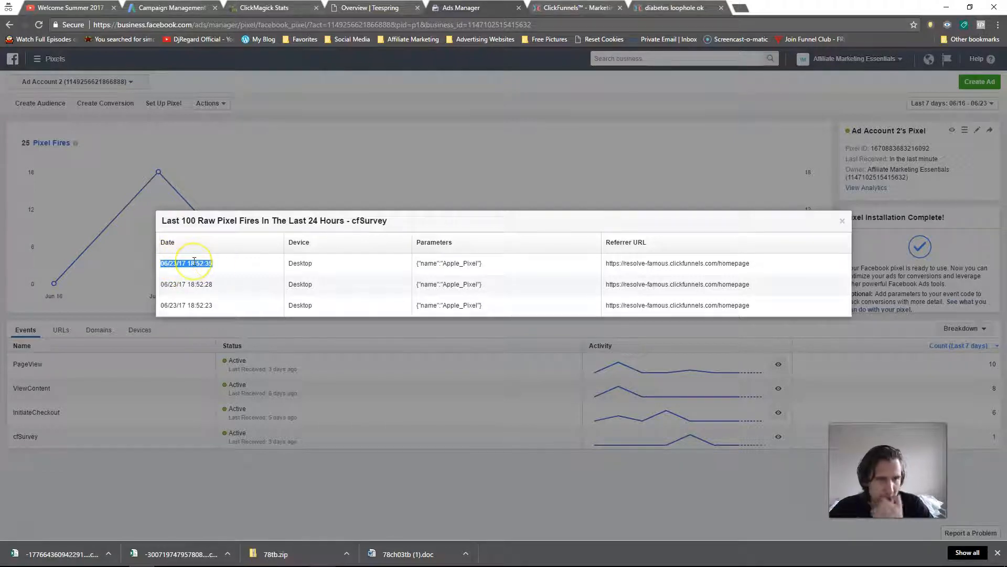
{"action": "mouse_move", "coordinate": [281, 333]}
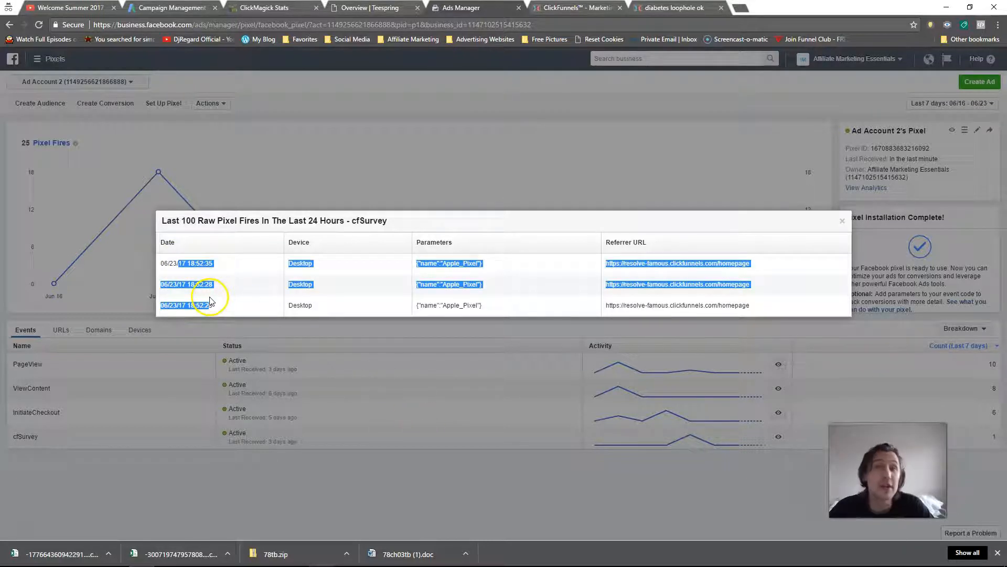
{"action": "left_click", "coordinate": [841, 220]}
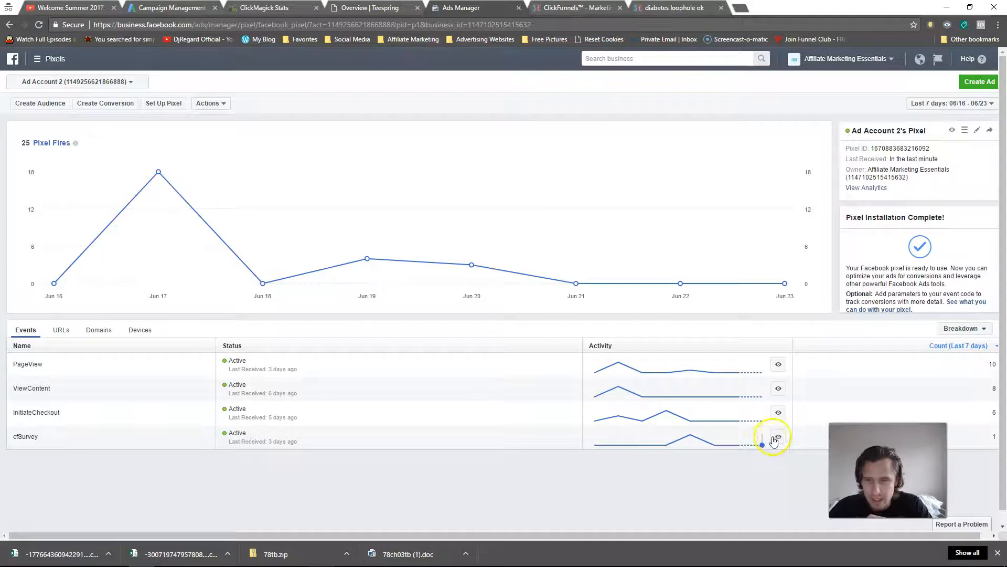
{"action": "left_click", "coordinate": [778, 437]}
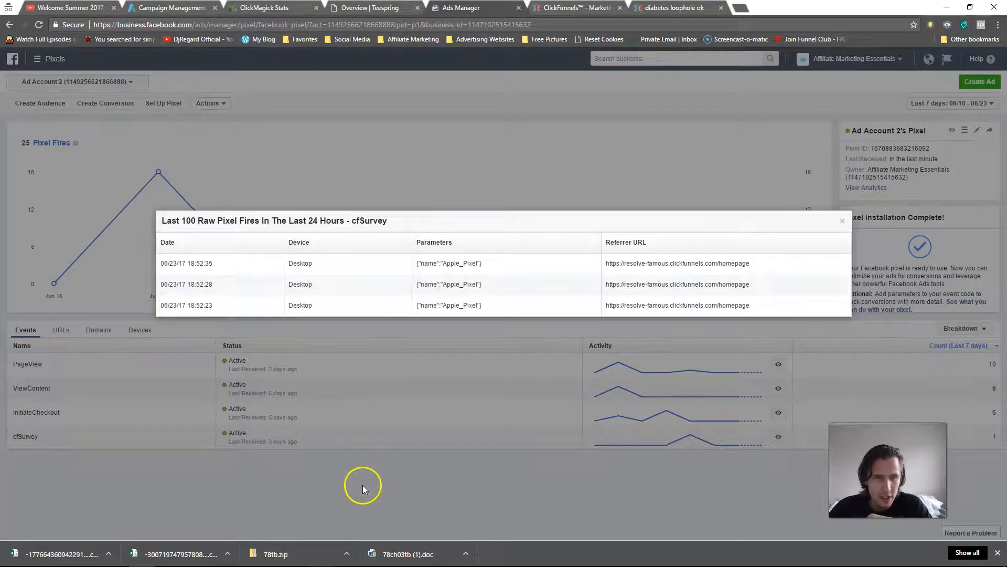
{"action": "left_click", "coordinate": [842, 221]}
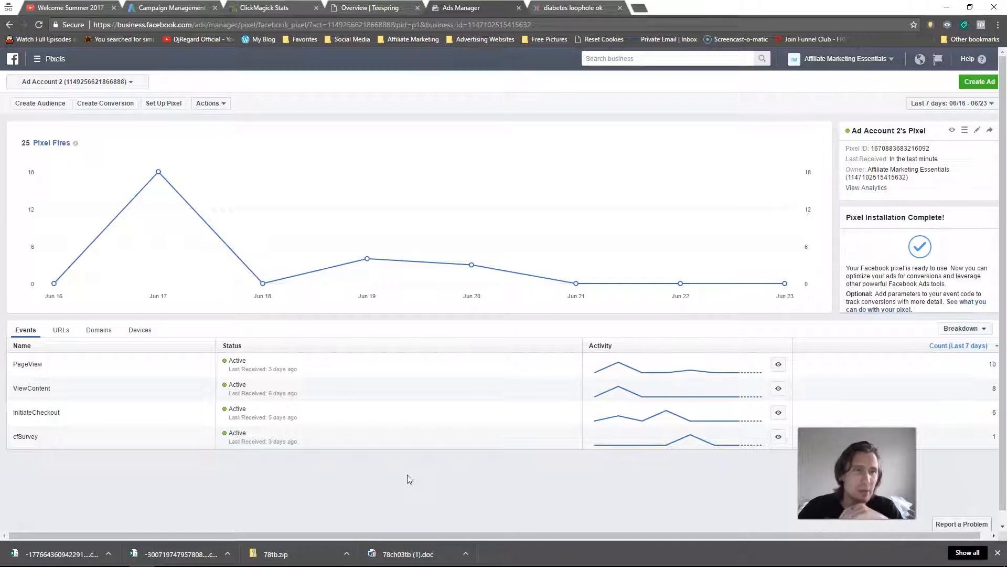
{"action": "mouse_move", "coordinate": [40, 103]}
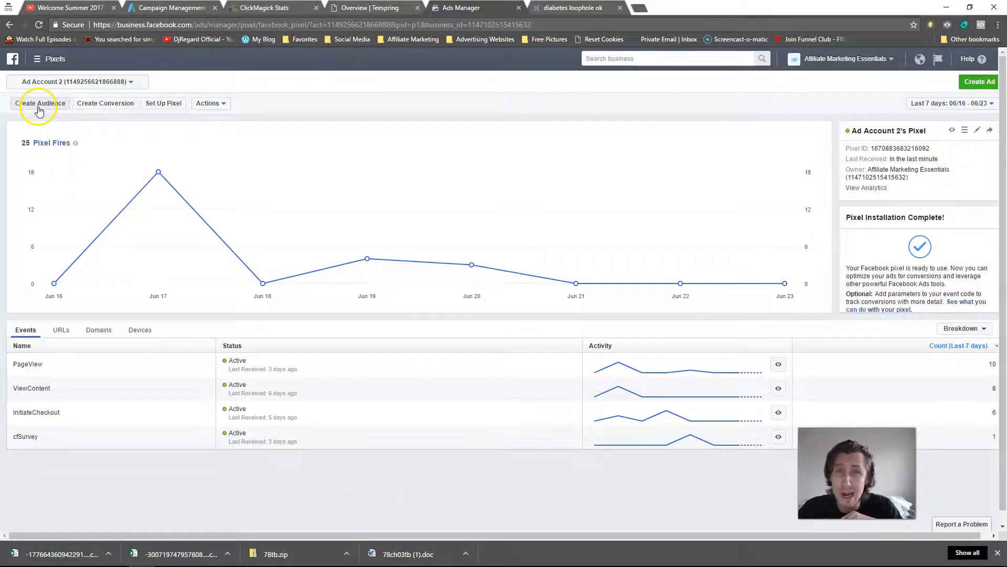
Step: Create a custom-combination audience on the cfSurvey event filtered by its name parameter, then return to ClickFunnels
{"action": "left_click", "coordinate": [39, 103]}
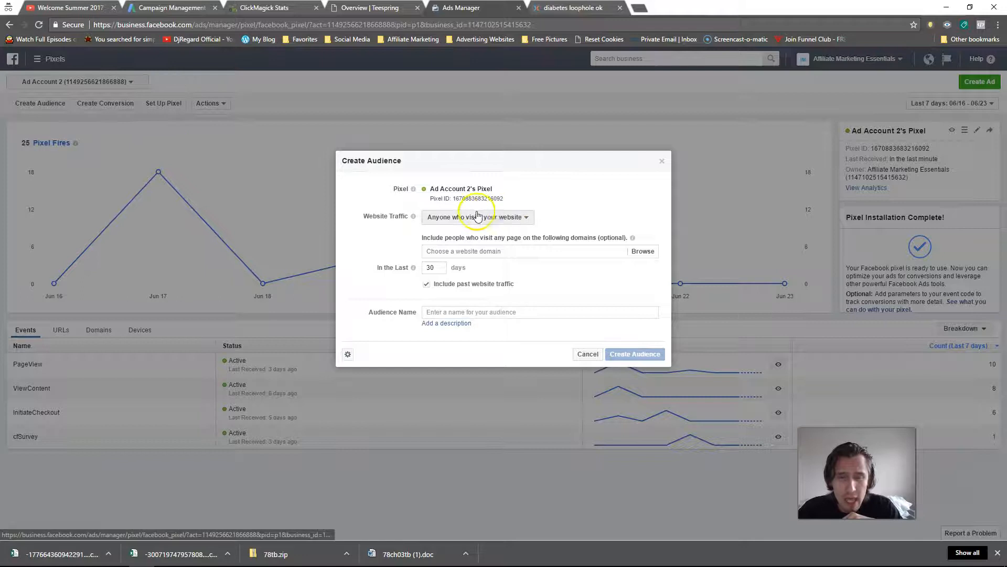
{"action": "left_click", "coordinate": [479, 216]}
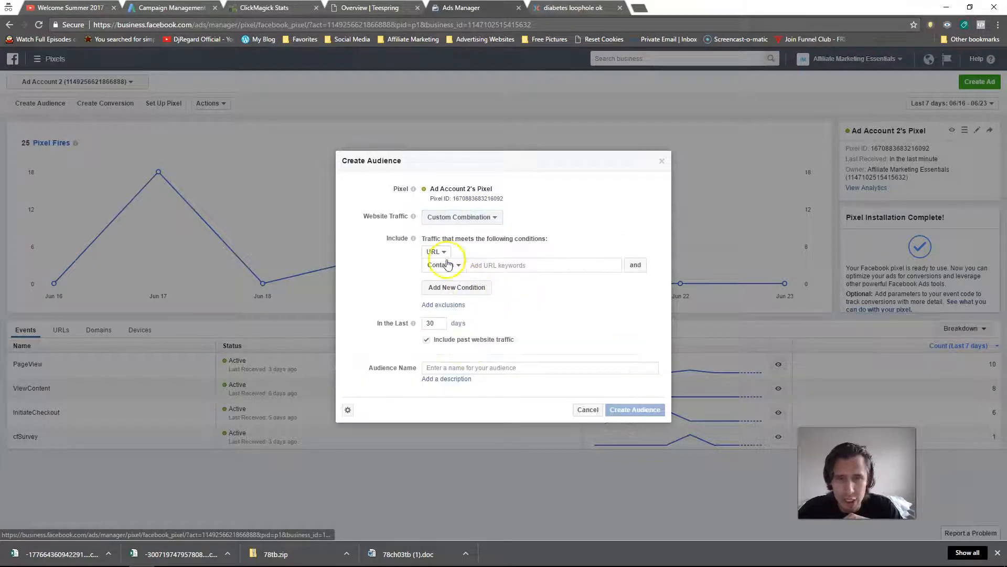
{"action": "left_click", "coordinate": [437, 251]}
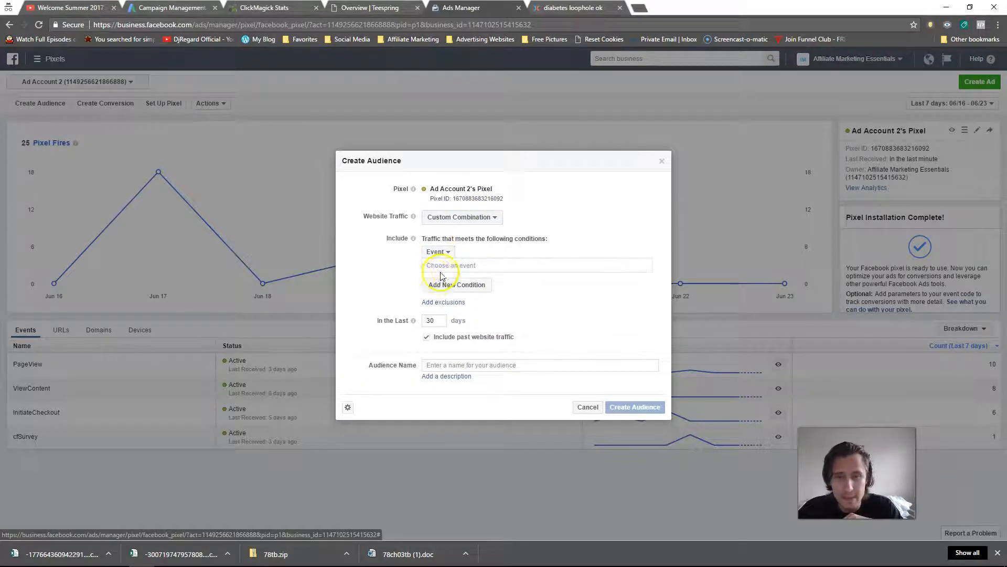
{"action": "left_click", "coordinate": [536, 265]}
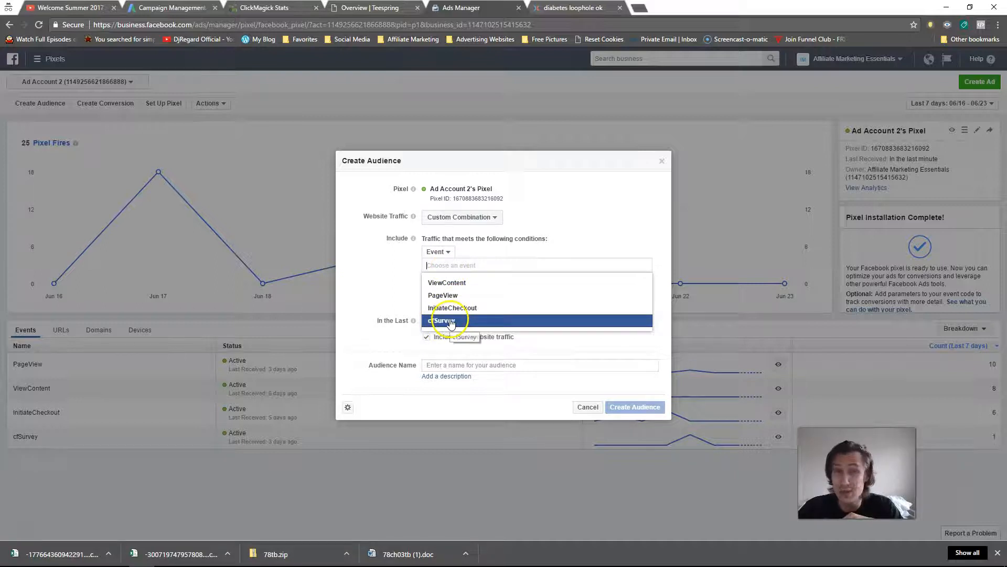
{"action": "left_click", "coordinate": [445, 321]}
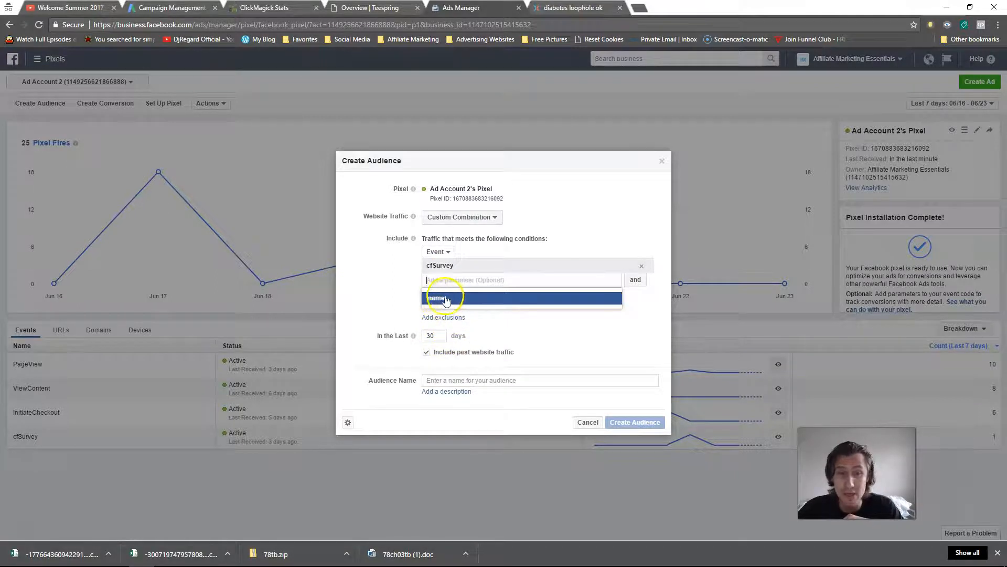
{"action": "left_click", "coordinate": [438, 297]}
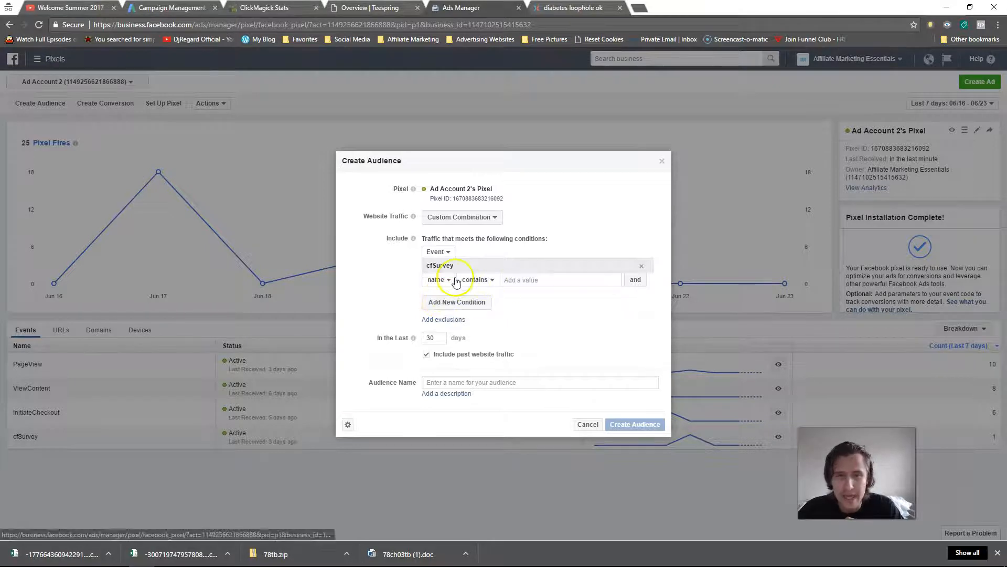
{"action": "left_click", "coordinate": [569, 7]}
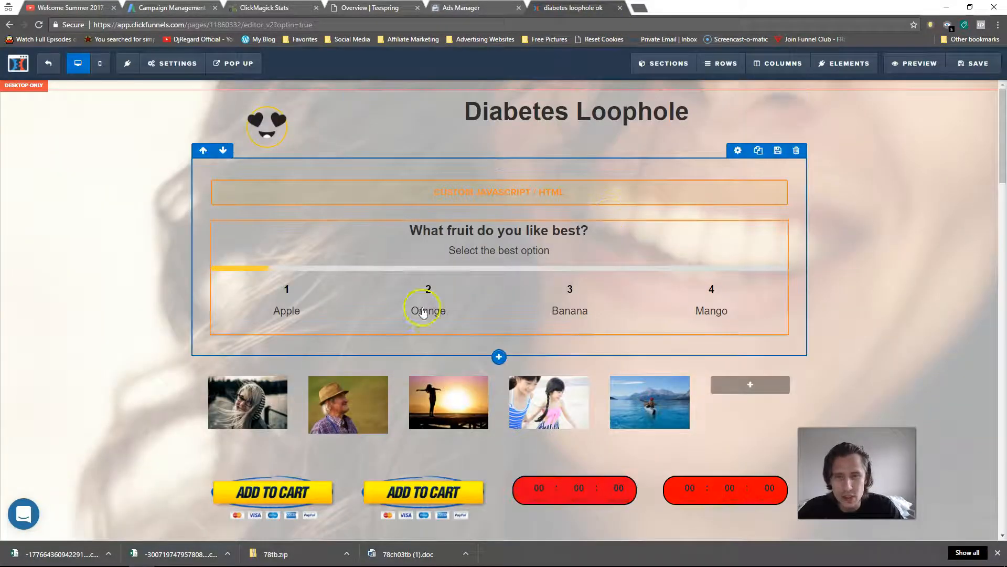
Step: In the survey options, start titling the Apple trigger 'Apple Pixel Firing'
{"action": "left_click", "coordinate": [428, 311]}
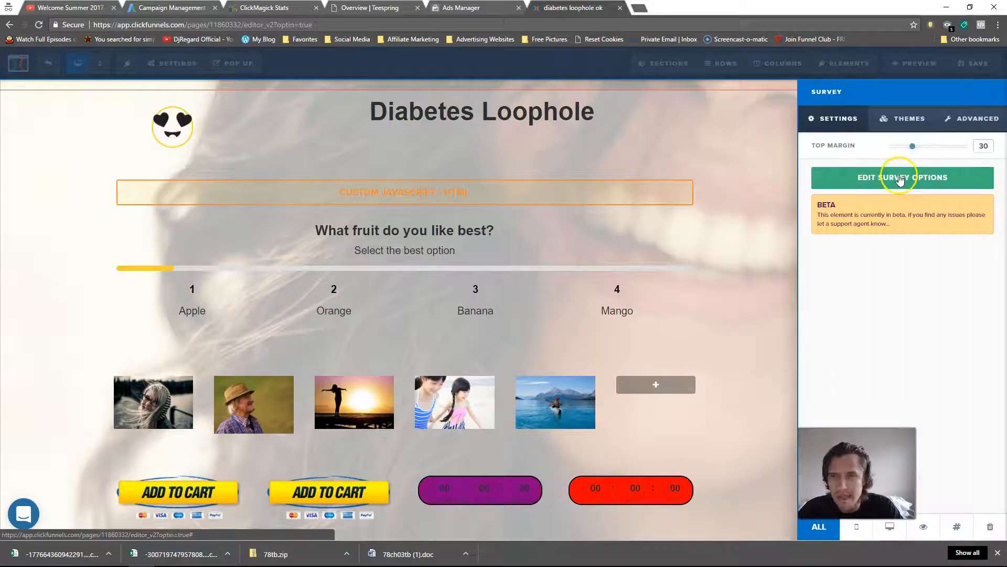
{"action": "left_click", "coordinate": [902, 177]}
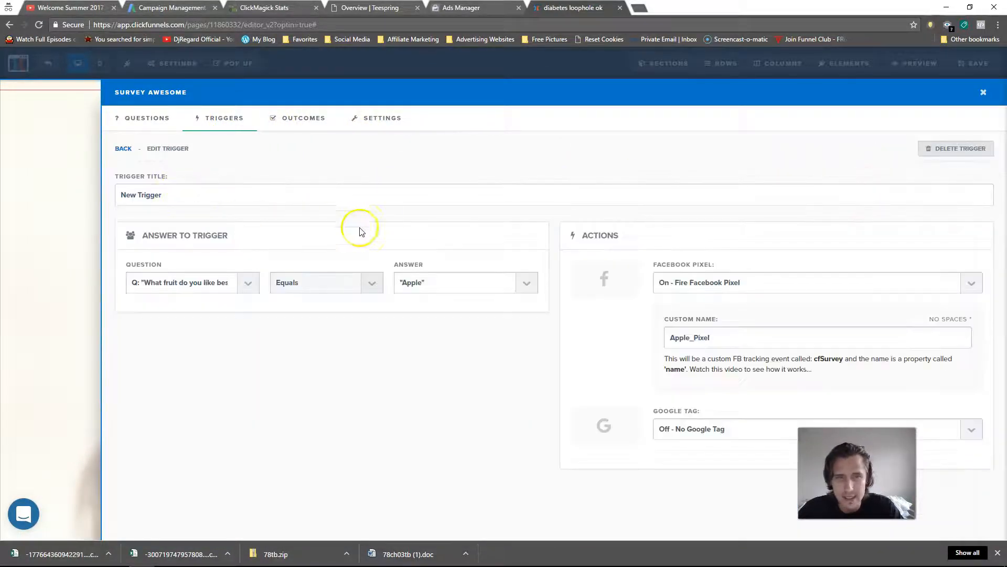
{"action": "type", "text": "Apple Pixel Firing"}
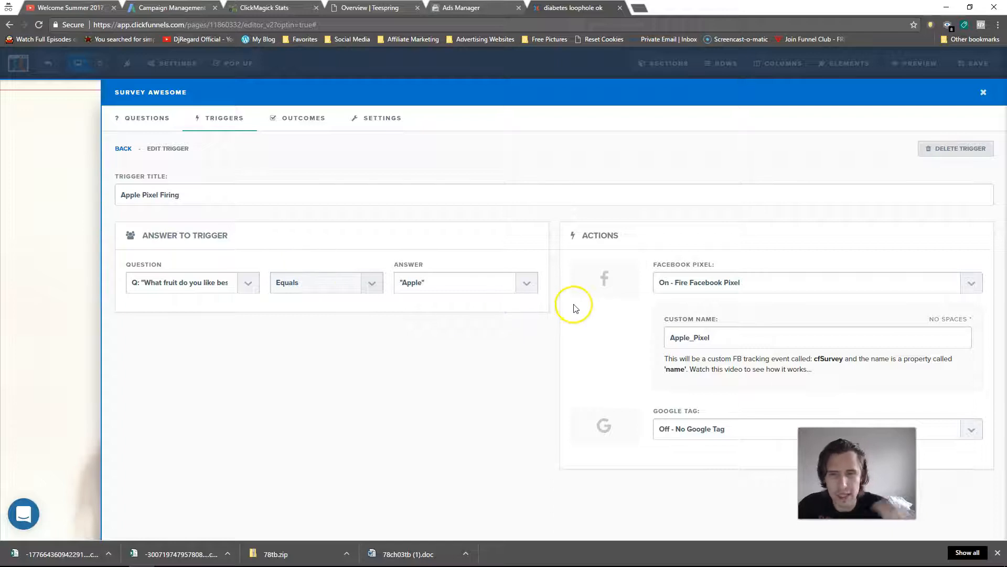
{"action": "double_click", "coordinate": [690, 337]}
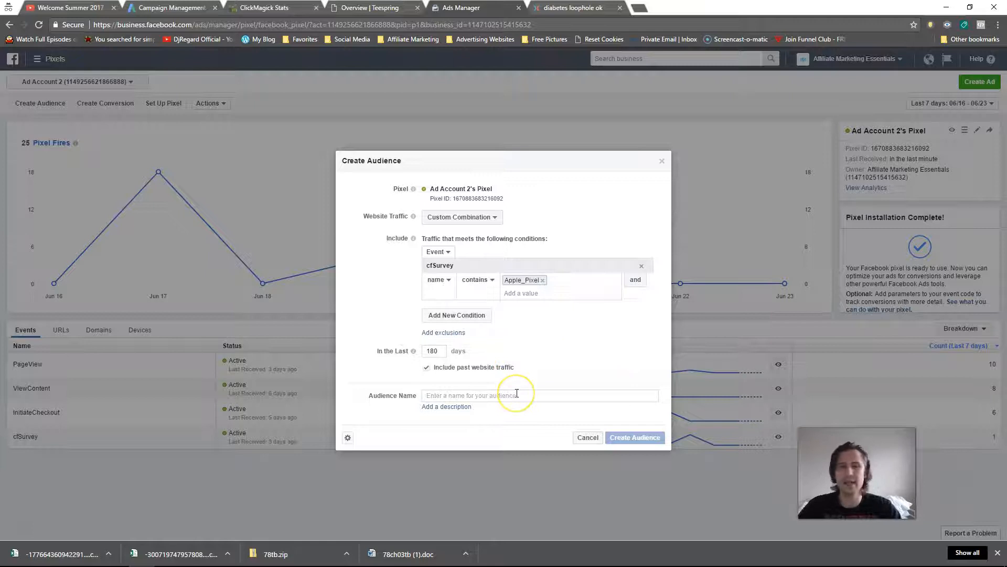
Step: Name the website custom audience 'Apple Lovers', create it and dismiss the confirmation
{"action": "type", "text": "P"}
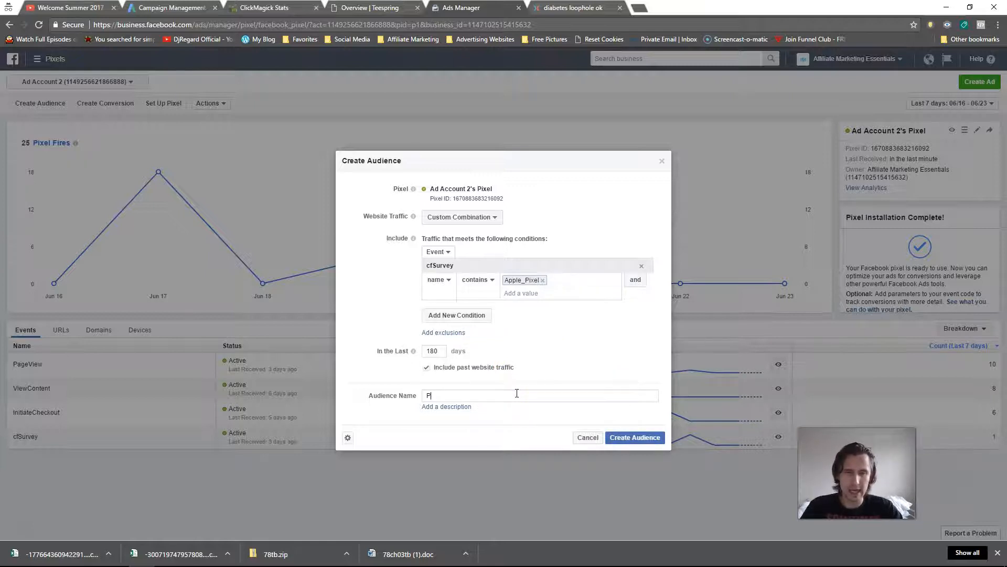
{"action": "type", "text": "Apple Lovers"}
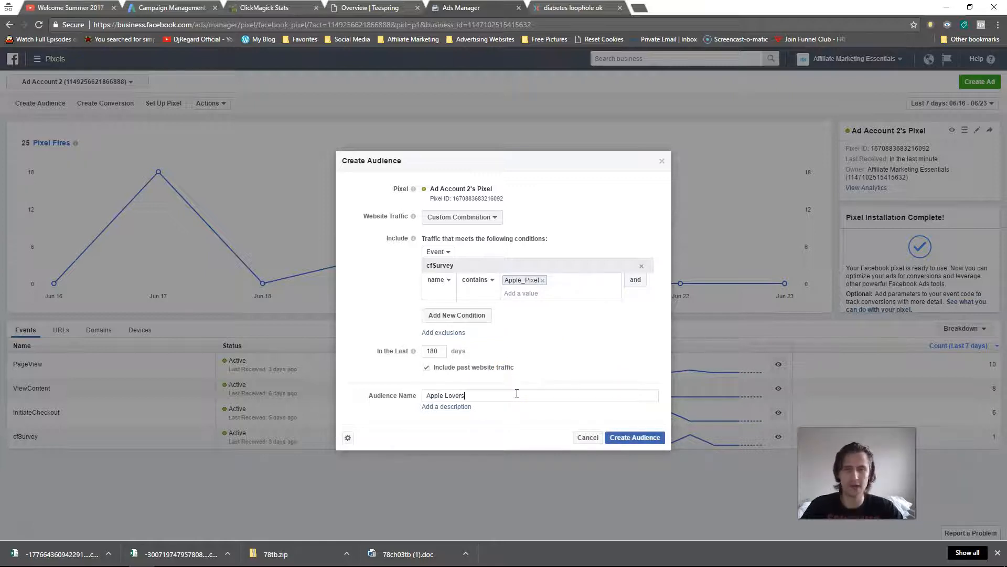
{"action": "mouse_move", "coordinate": [514, 403]}
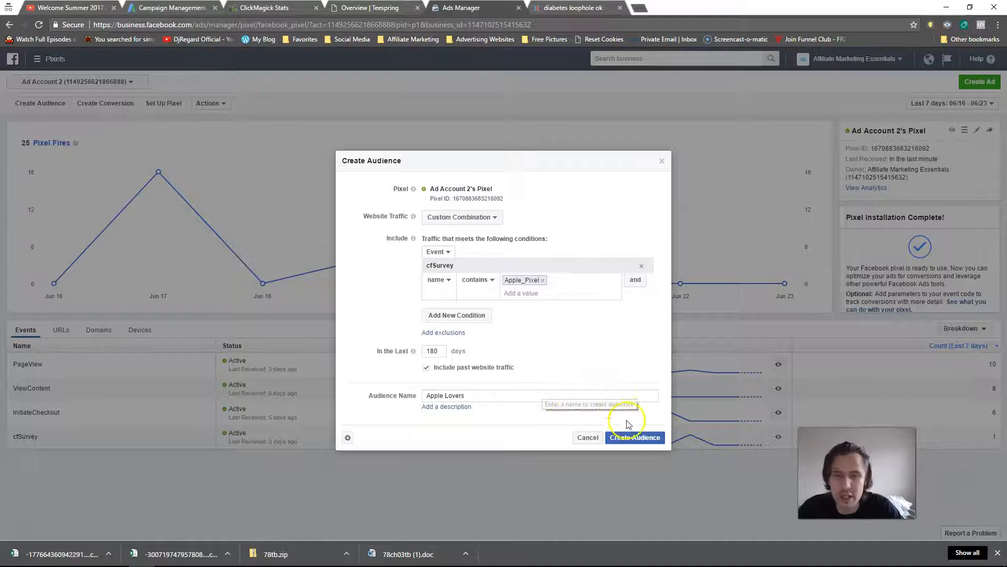
{"action": "left_click", "coordinate": [634, 437]}
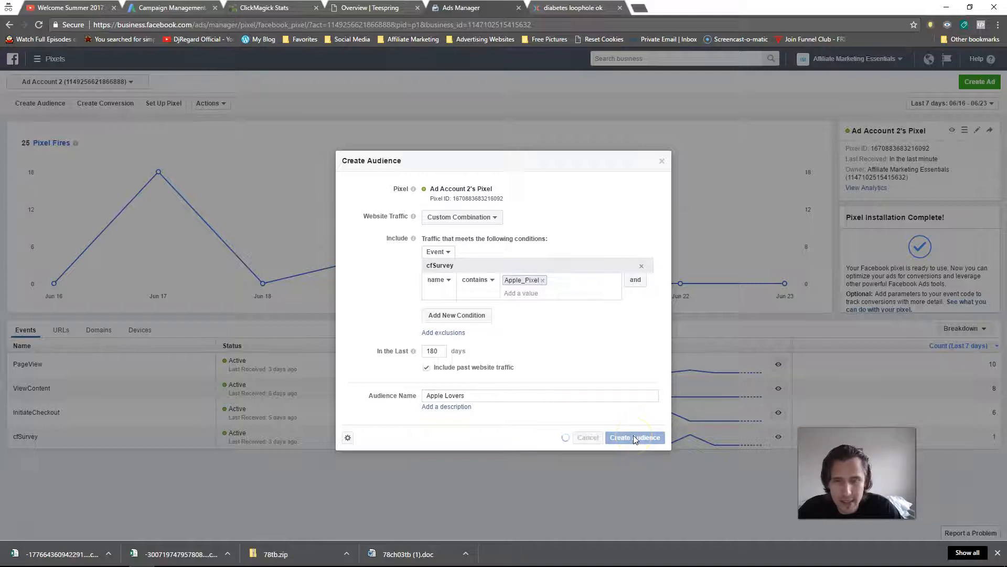
{"action": "left_click", "coordinate": [635, 437]}
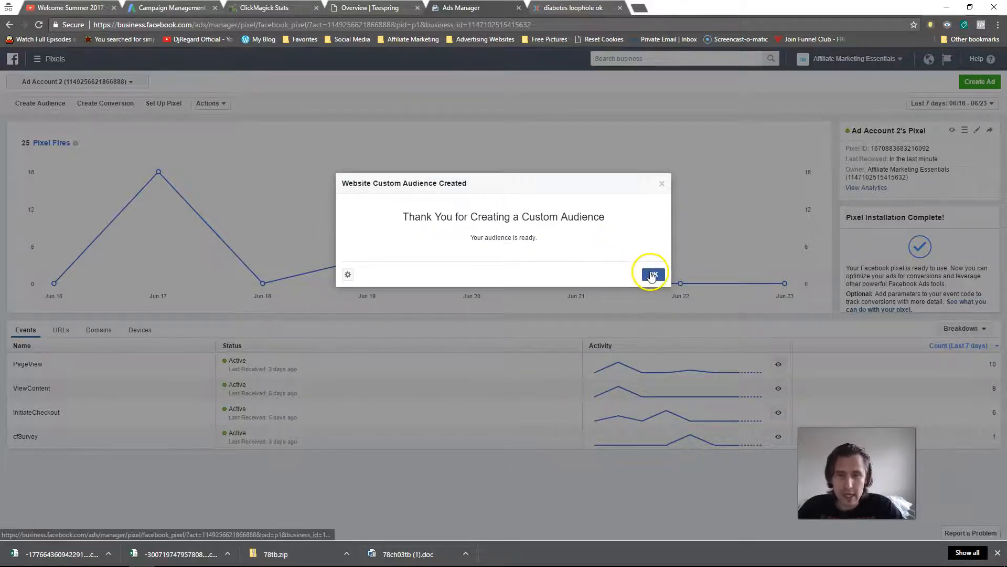
{"action": "left_click", "coordinate": [650, 274]}
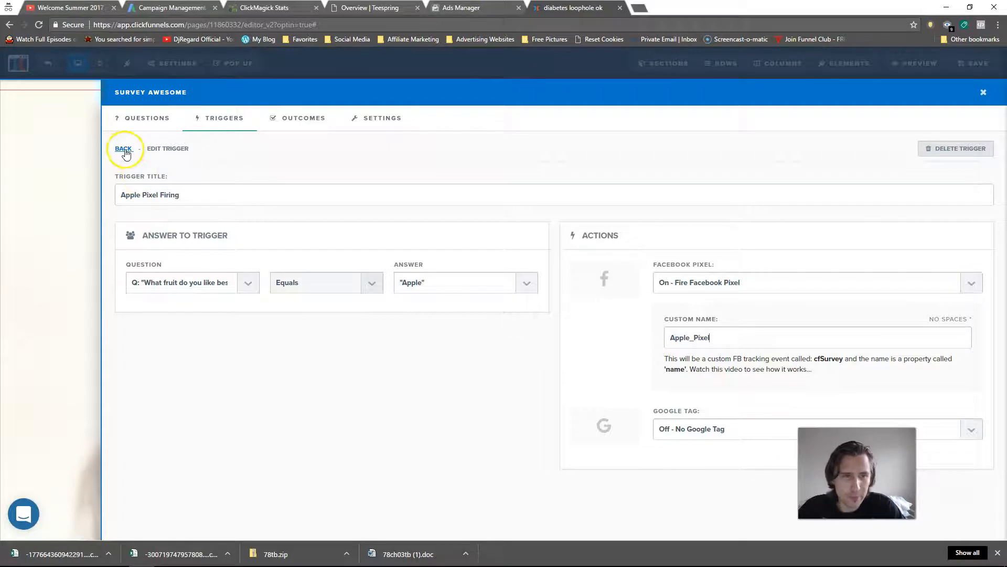
Step: Add an 'Orange Lovers' trigger on the fruit question set to fire the Facebook pixel
{"action": "left_click", "coordinate": [124, 148]}
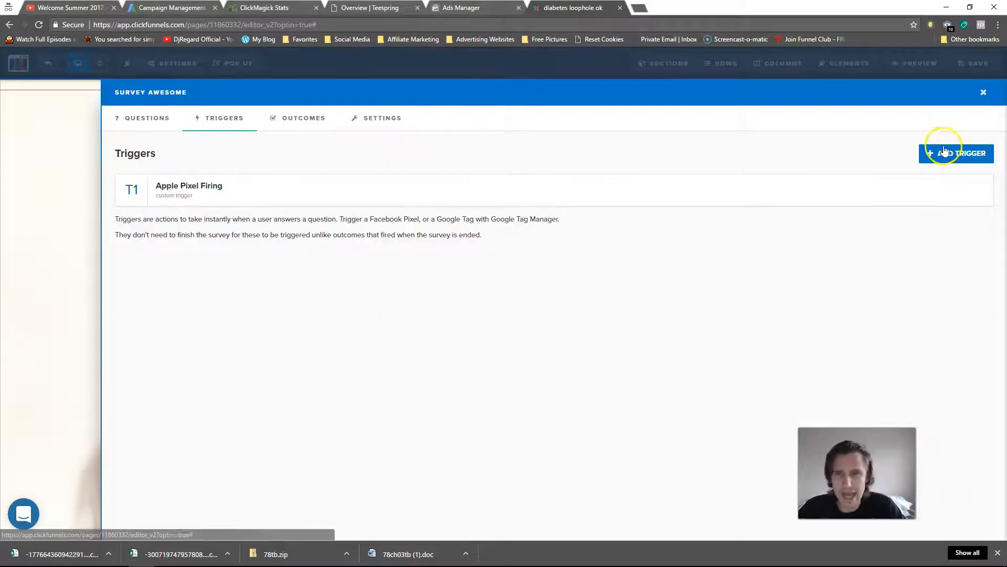
{"action": "left_click", "coordinate": [956, 153]}
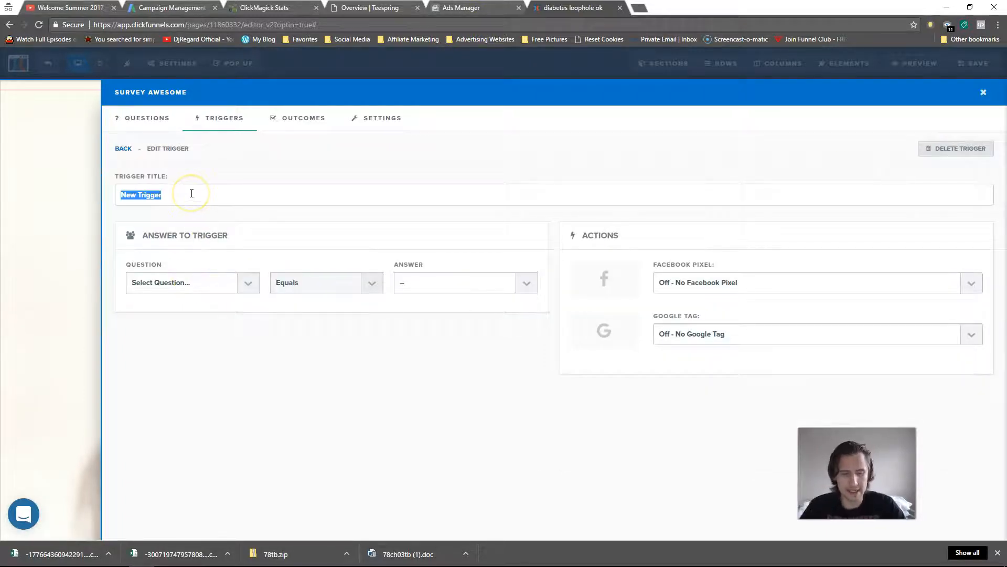
{"action": "type", "text": "Orange Lovers"}
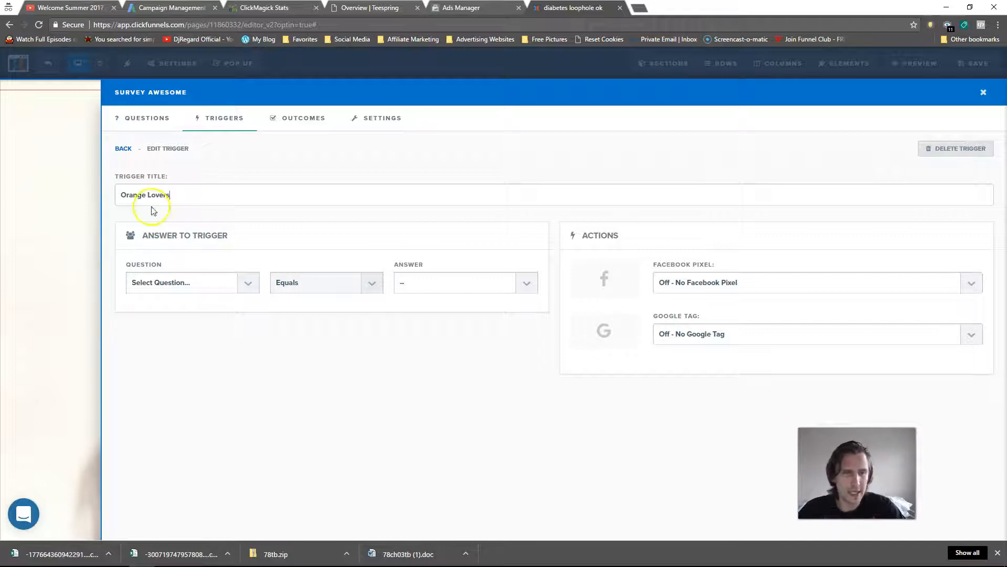
{"action": "left_click", "coordinate": [191, 282]}
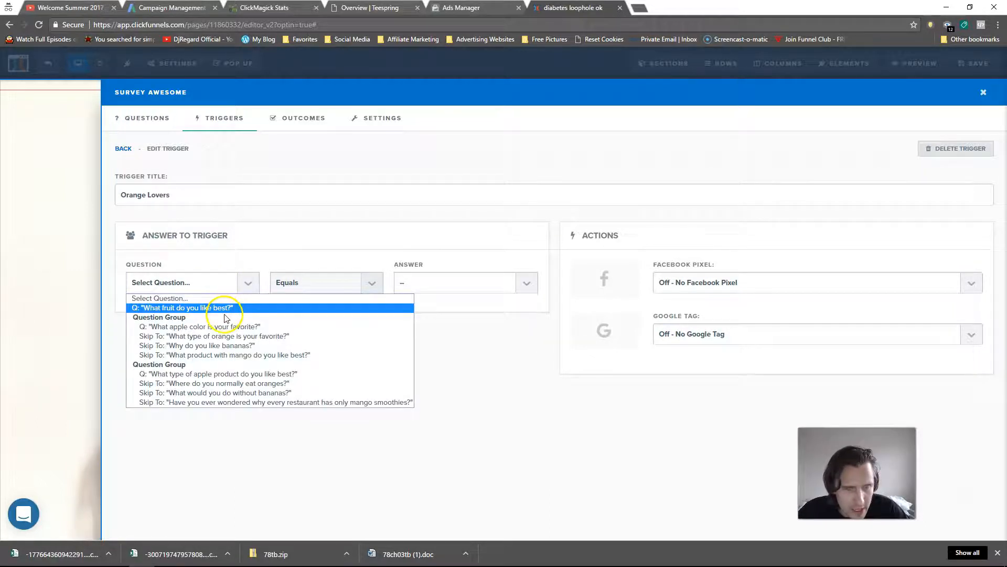
{"action": "left_click", "coordinate": [182, 307]}
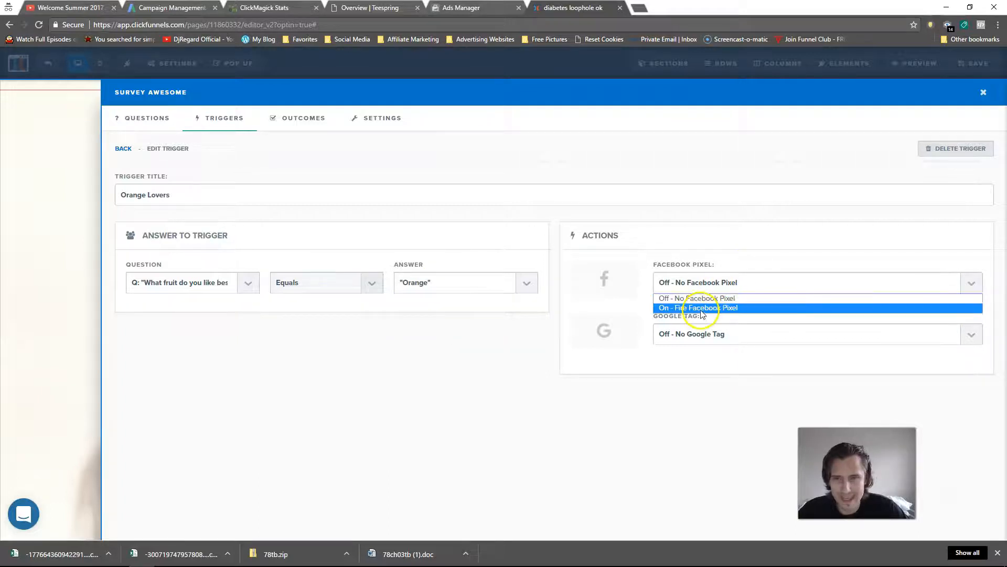
{"action": "left_click", "coordinate": [697, 307]}
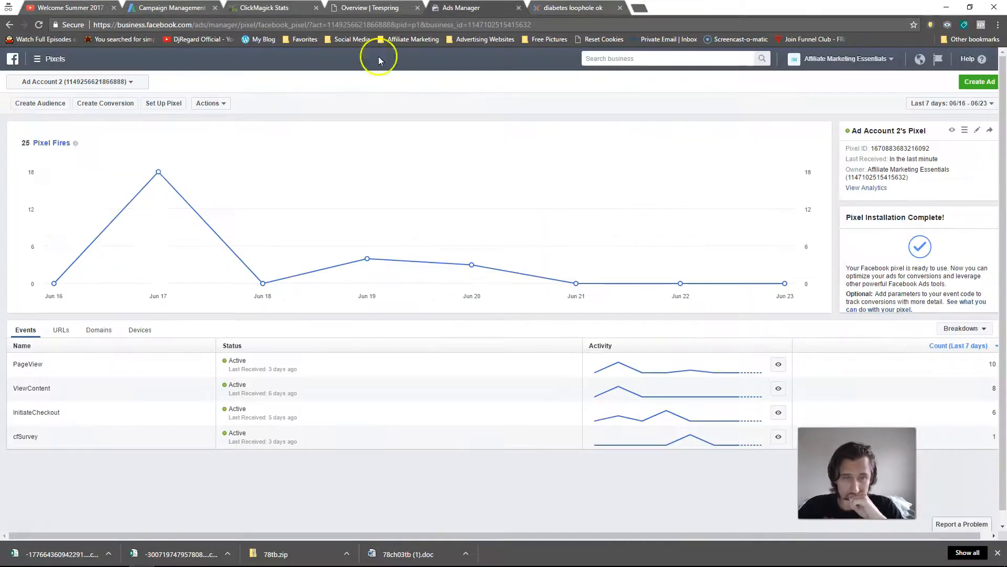
Step: Start a custom-combination website audience based on the cfSurvey event with Orange_Pixel, 180 days
{"action": "left_click", "coordinate": [40, 103]}
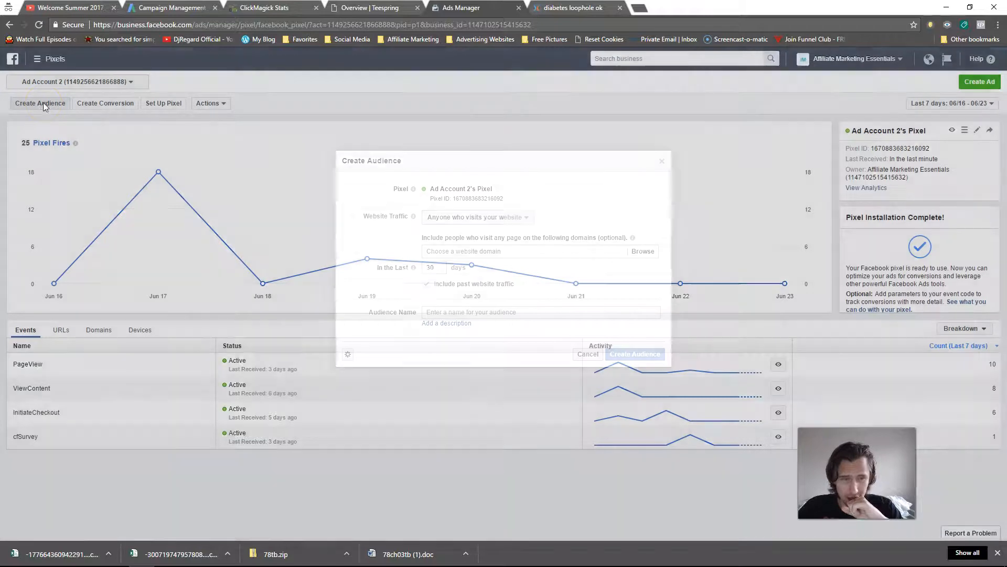
{"action": "left_click", "coordinate": [477, 216]}
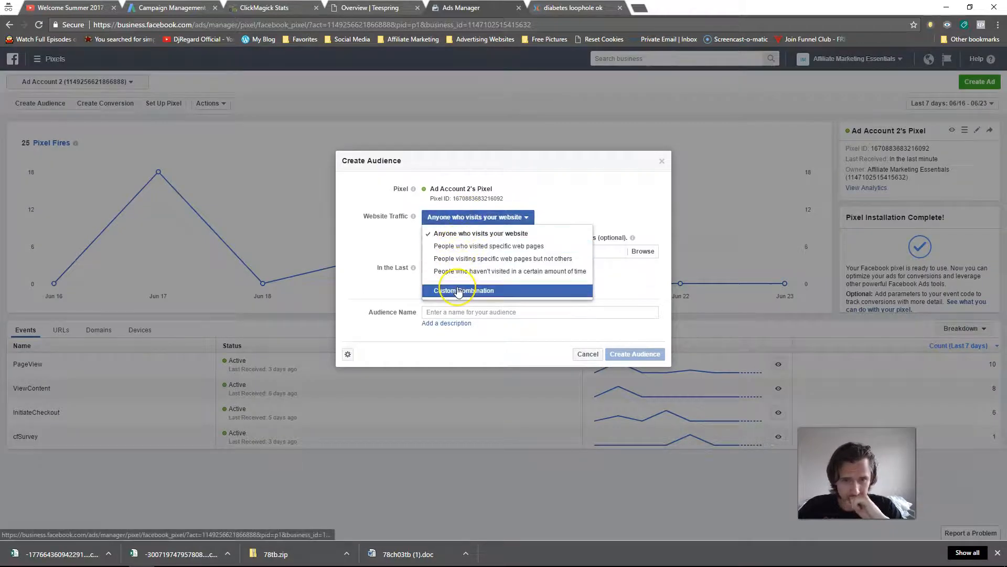
{"action": "left_click", "coordinate": [463, 290]}
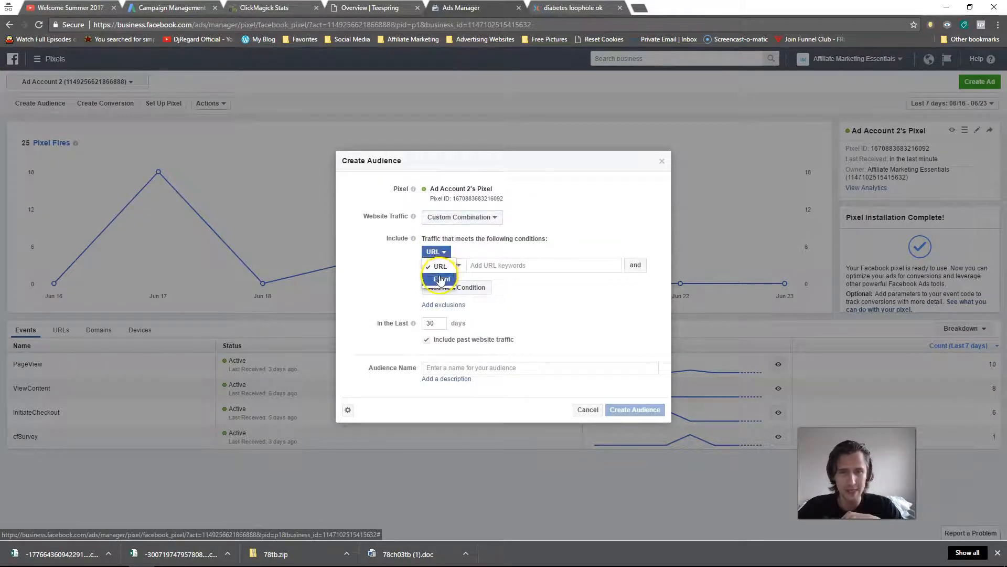
{"action": "left_click", "coordinate": [442, 277]}
{"action": "type", "text": "180"}
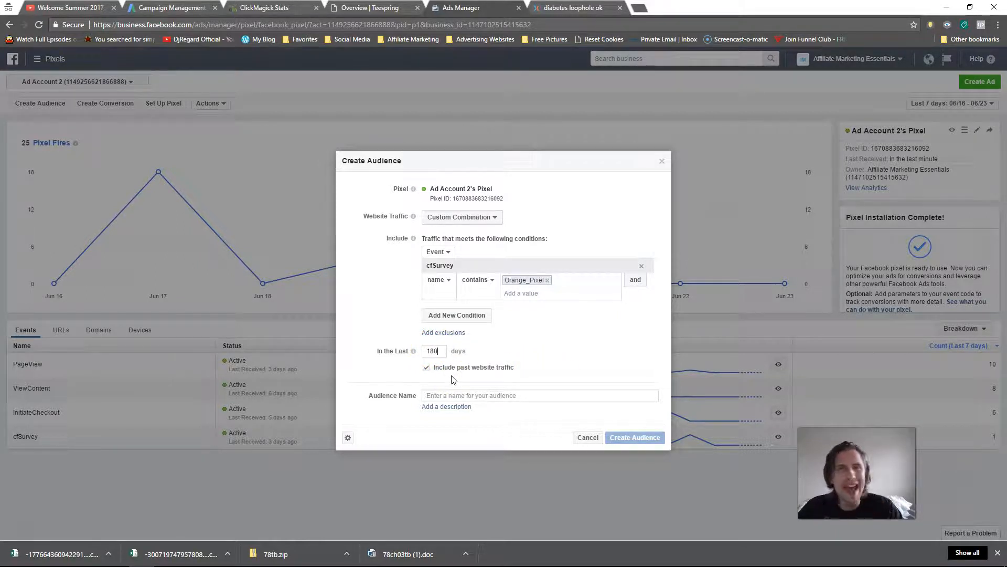
{"action": "left_click", "coordinate": [454, 351]}
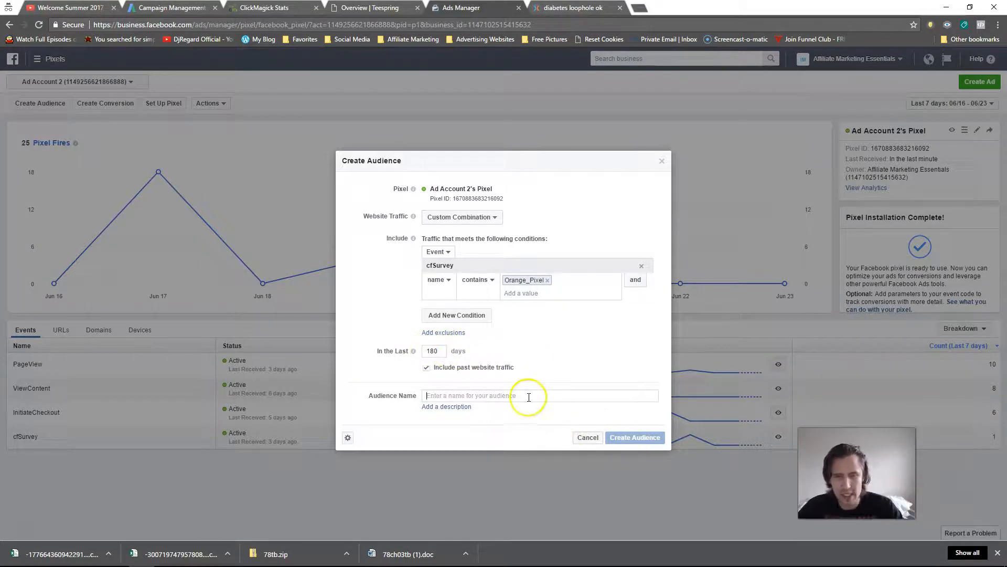
Step: Name the audience 'Orange Lovers', create it and dismiss the confirmation
{"action": "type", "text": "Orange Lovers"}
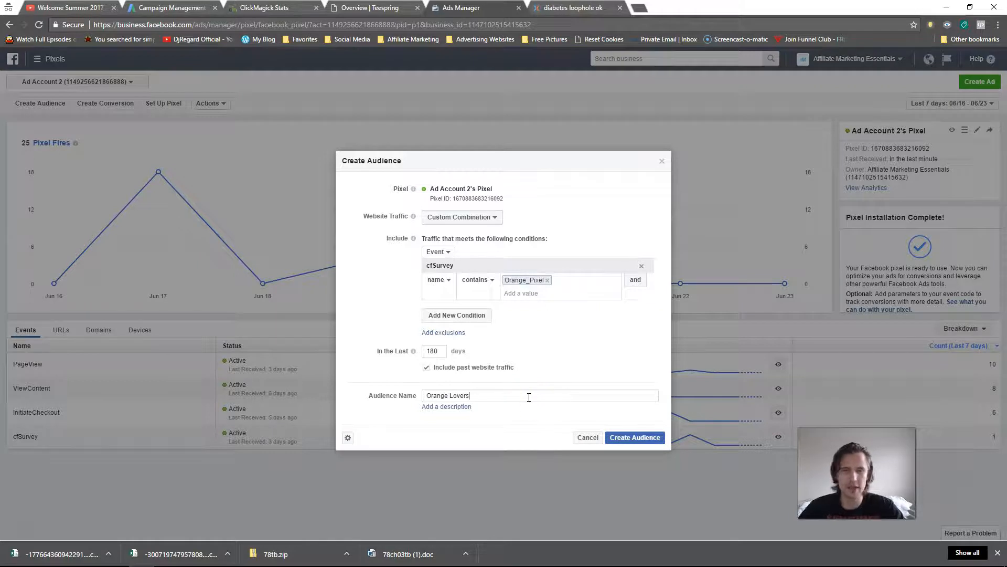
{"action": "left_click", "coordinate": [634, 436]}
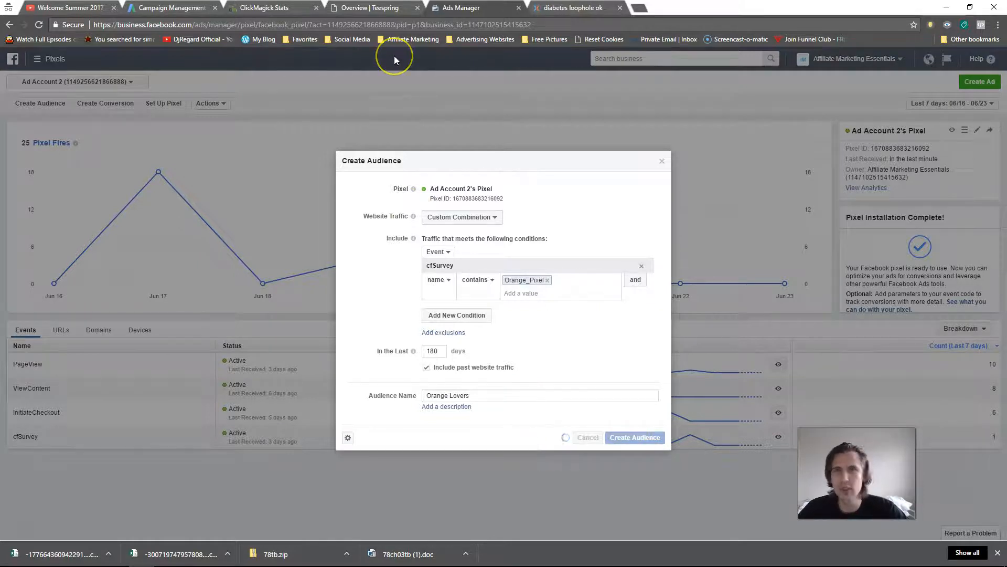
{"action": "left_click", "coordinate": [633, 436]}
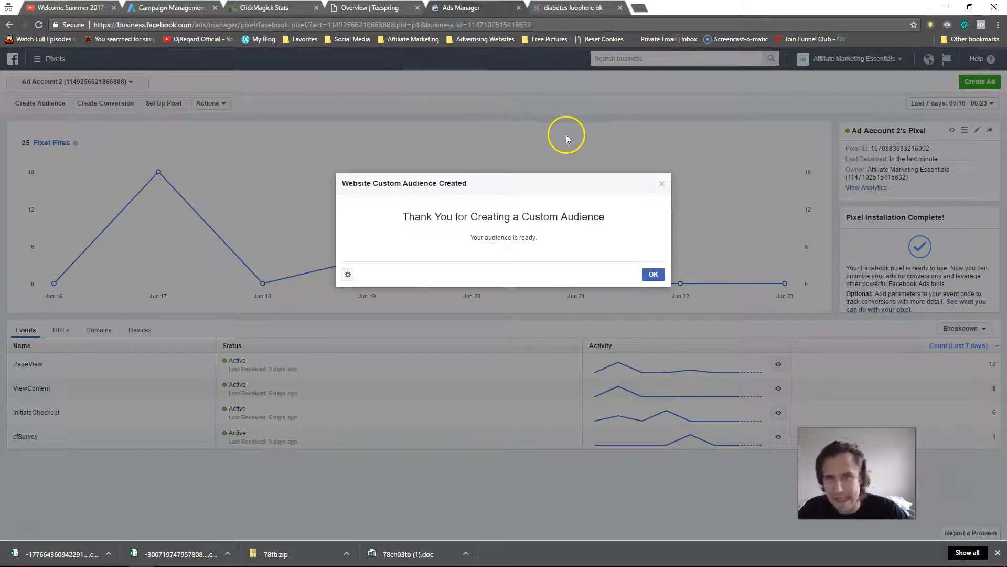
{"action": "left_click", "coordinate": [652, 274]}
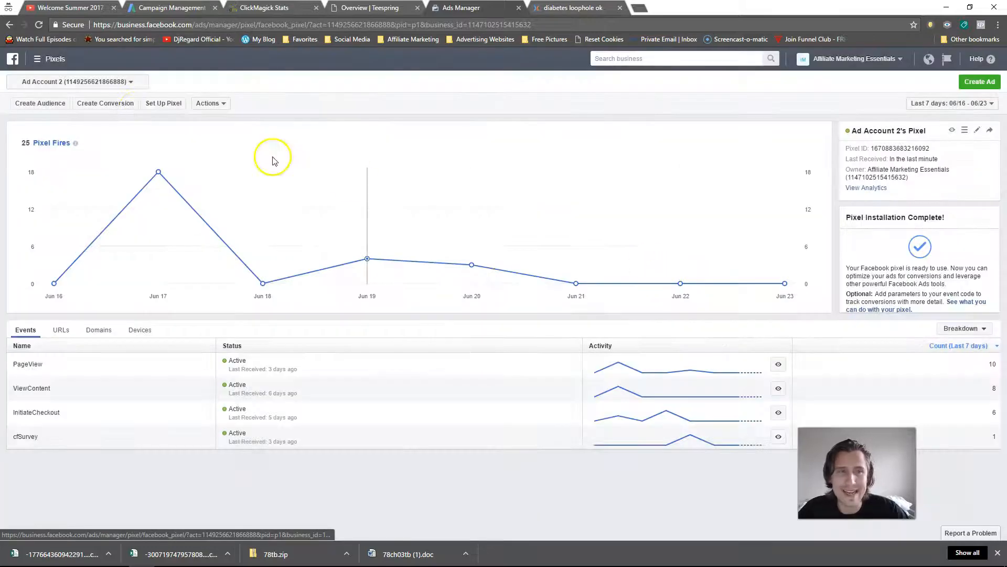
Step: View Assets > Audiences to confirm Orange Lovers and Apple Lovers exist, then head to Power Editor
{"action": "left_click", "coordinate": [37, 59]}
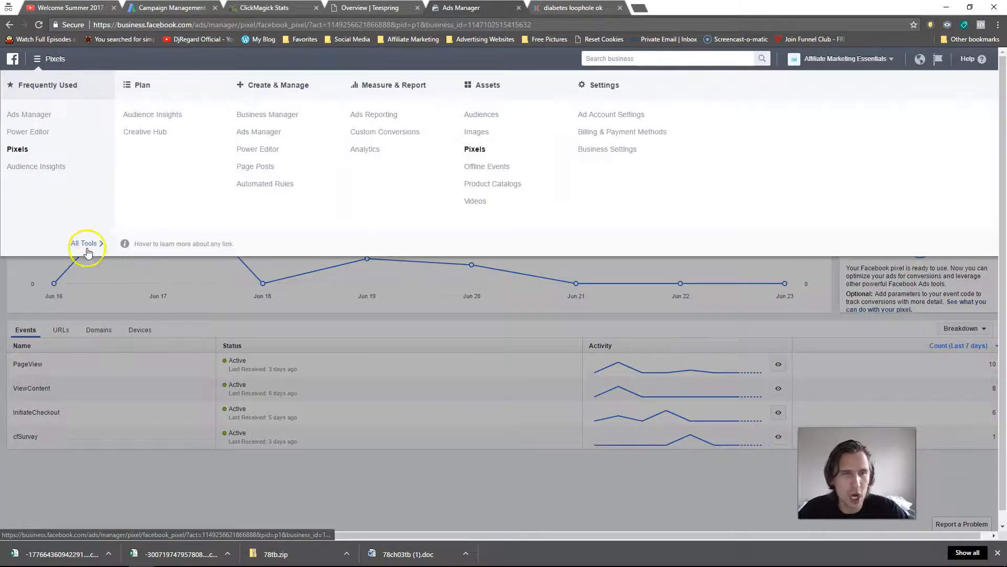
{"action": "left_click", "coordinate": [481, 114]}
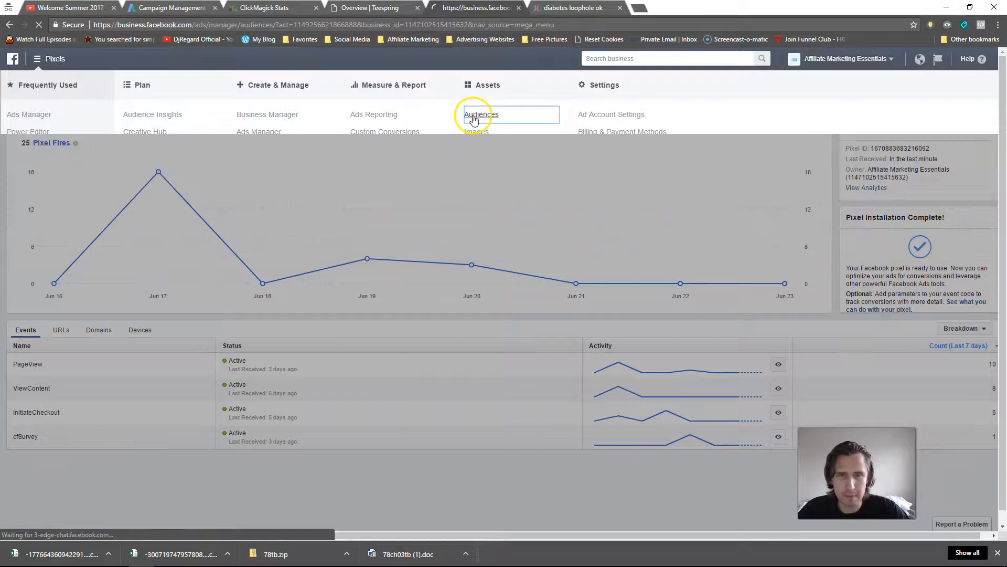
{"action": "left_click", "coordinate": [480, 115]}
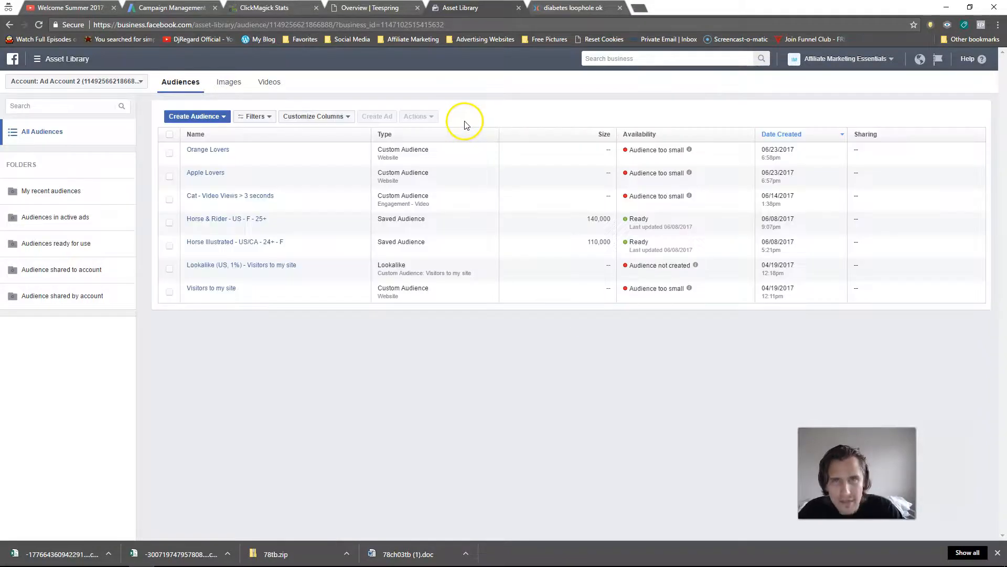
{"action": "mouse_move", "coordinate": [208, 149]}
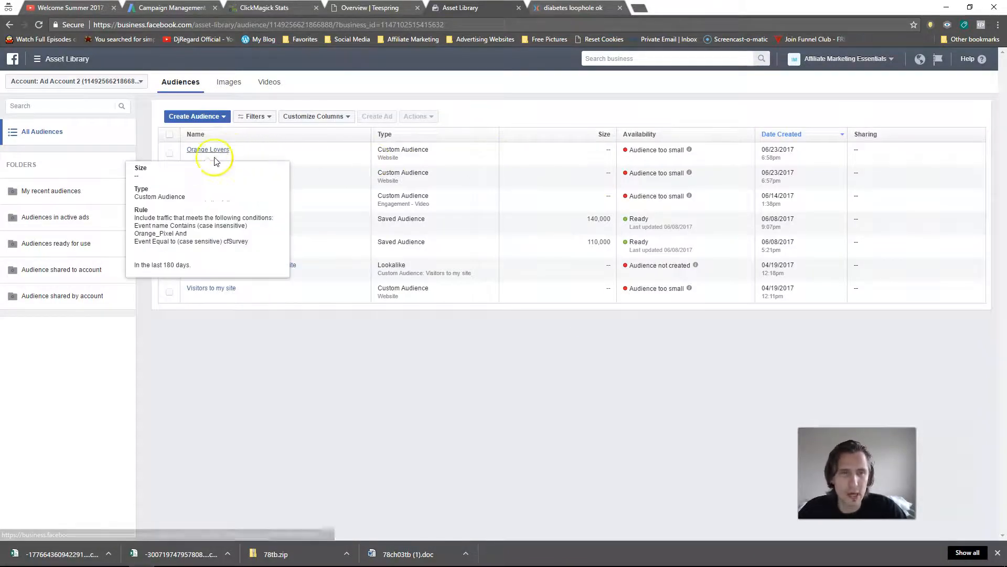
{"action": "mouse_move", "coordinate": [520, 187]}
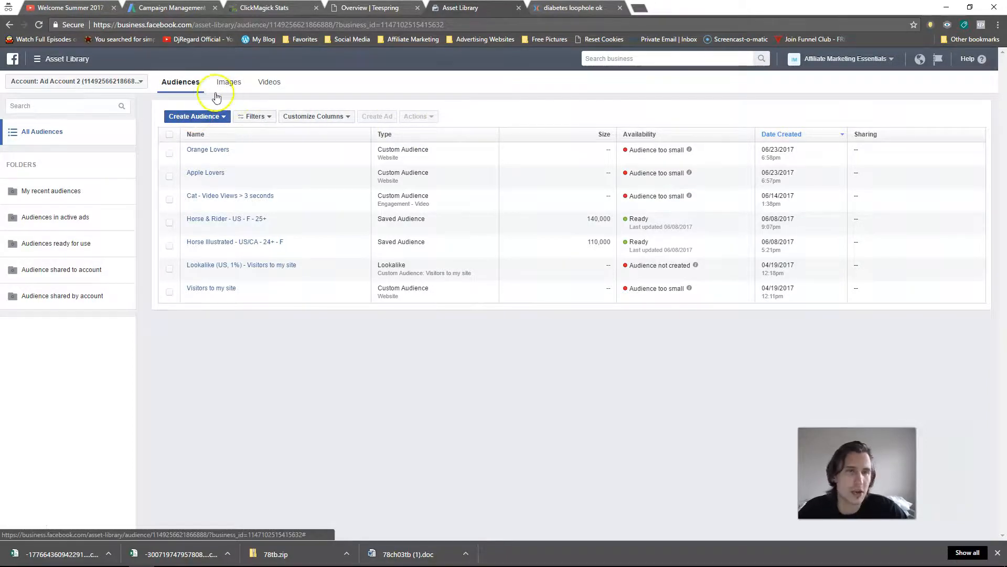
{"action": "right_click", "coordinate": [36, 106]}
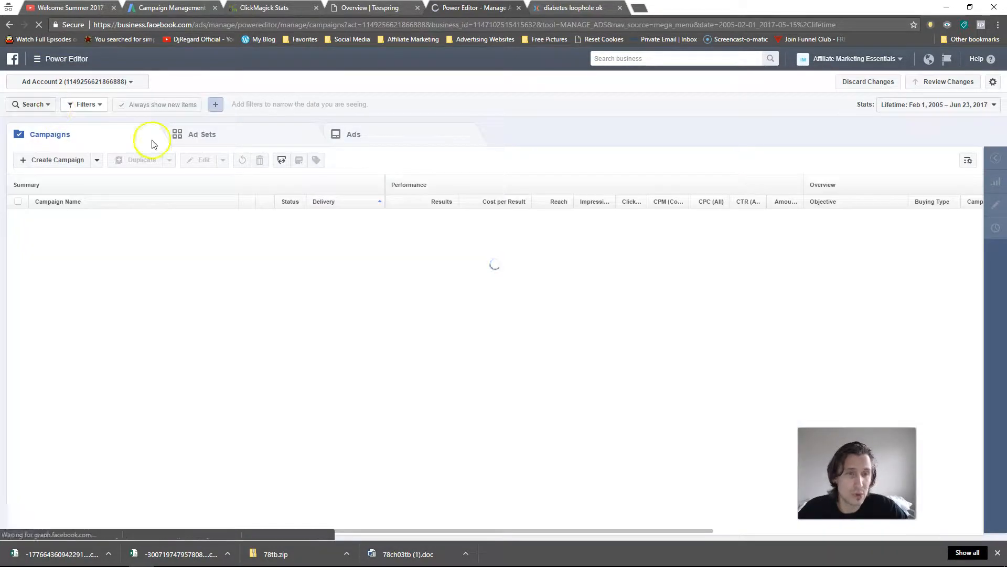
Step: Edit the asa ad set and select 'Orange Lovers' as its custom audience, then close the editor
{"action": "left_click", "coordinate": [201, 134]}
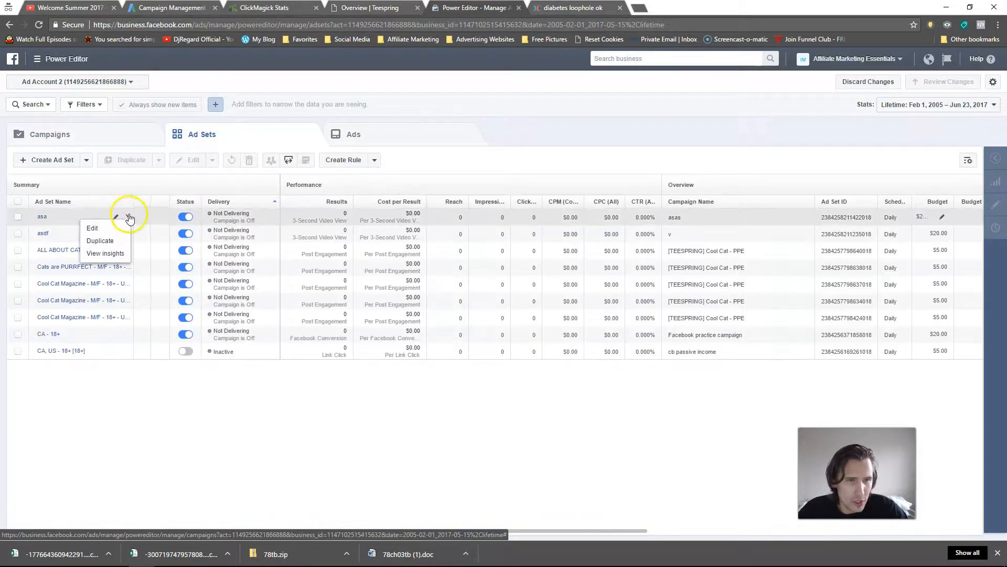
{"action": "left_click", "coordinate": [93, 228]}
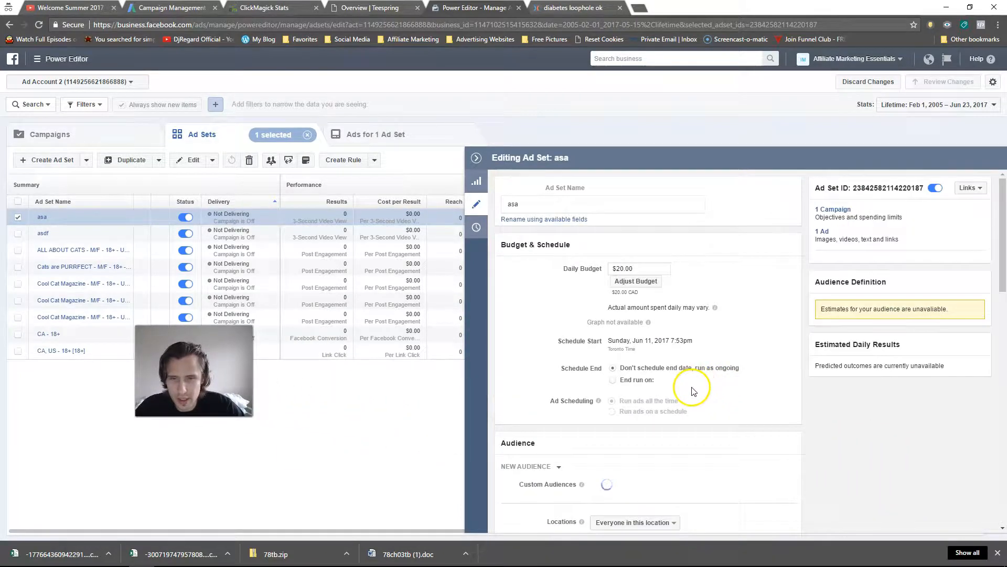
{"action": "scroll", "scroll_direction": "down", "scroll_amount": 3}
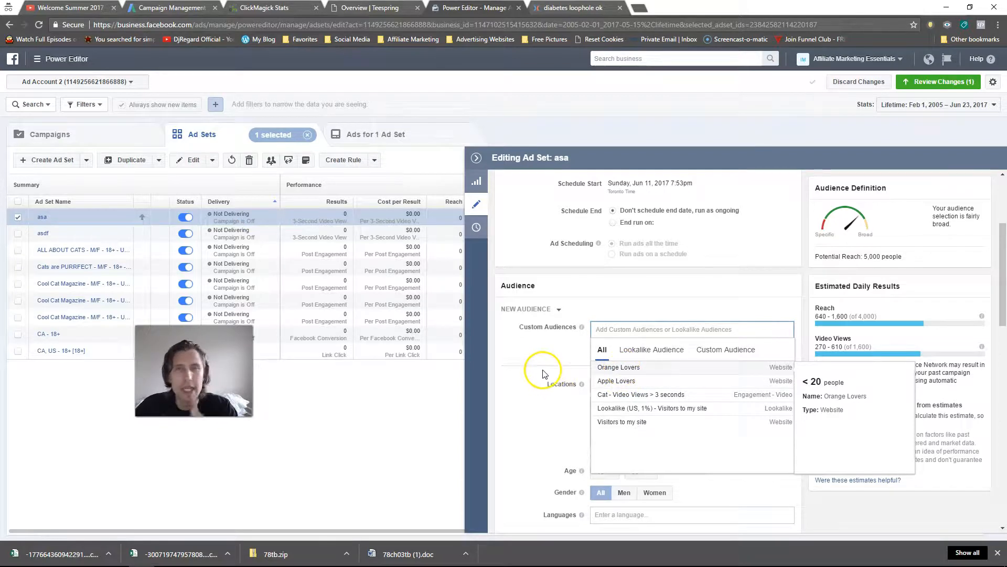
{"action": "left_click", "coordinate": [650, 348]}
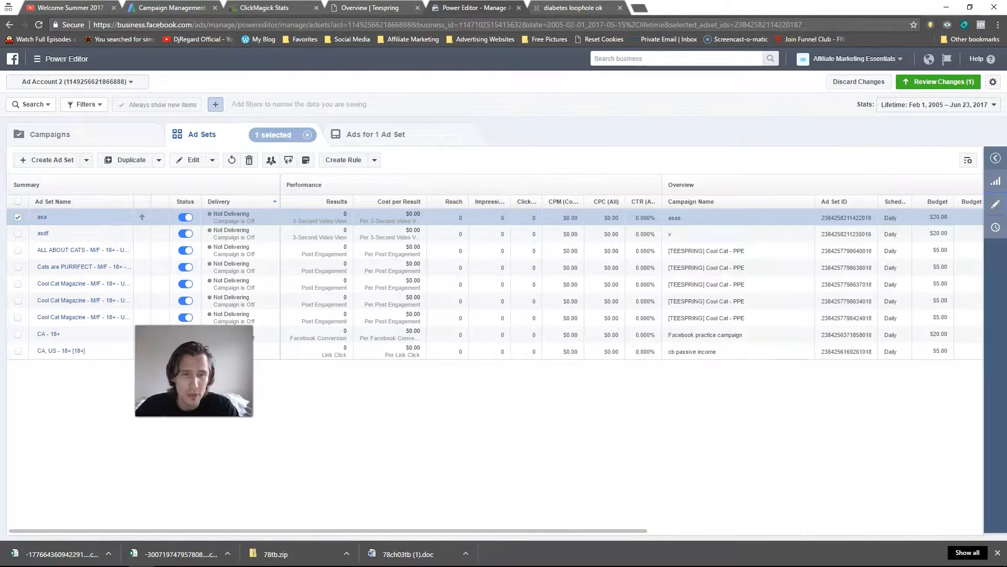
{"action": "left_click", "coordinate": [185, 351]}
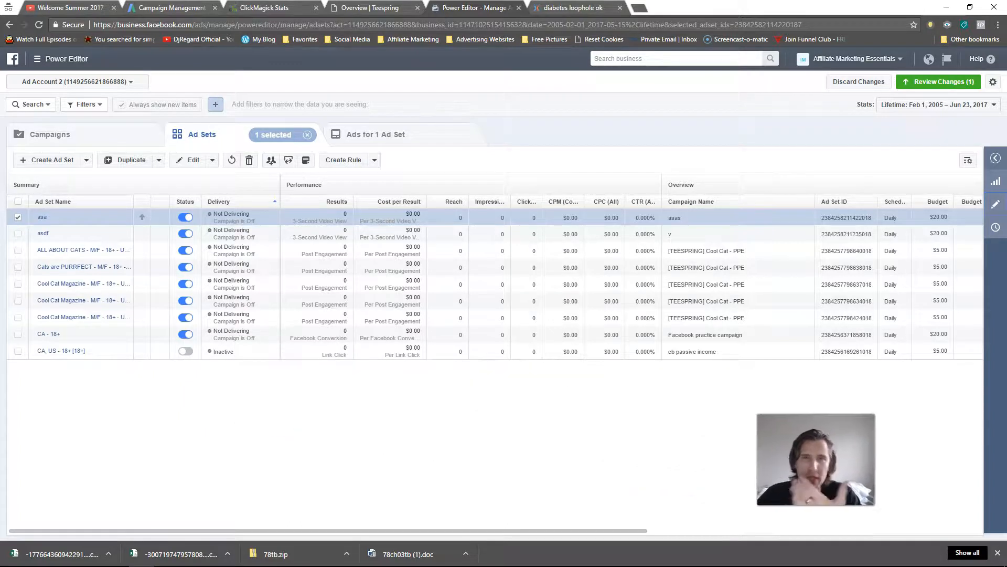